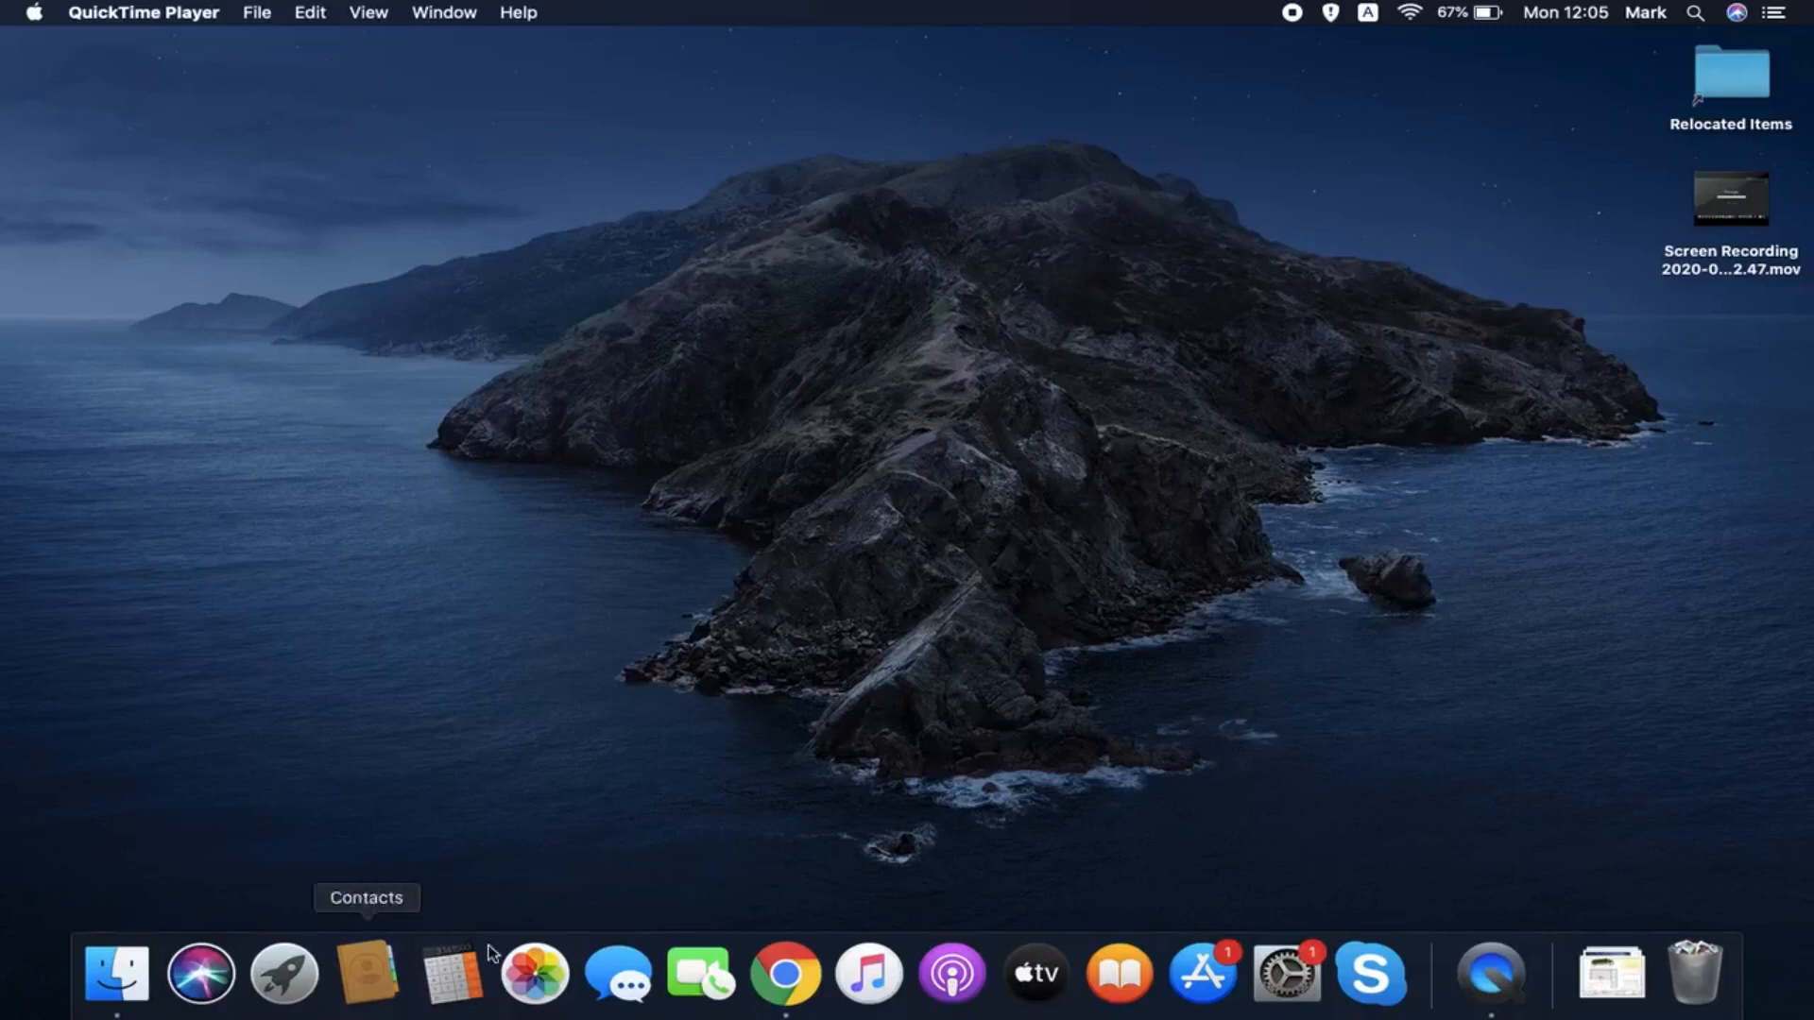
Launch Chrome from the Dock to a new browser tab
{"action": "left_click", "coordinate": [783, 971]}
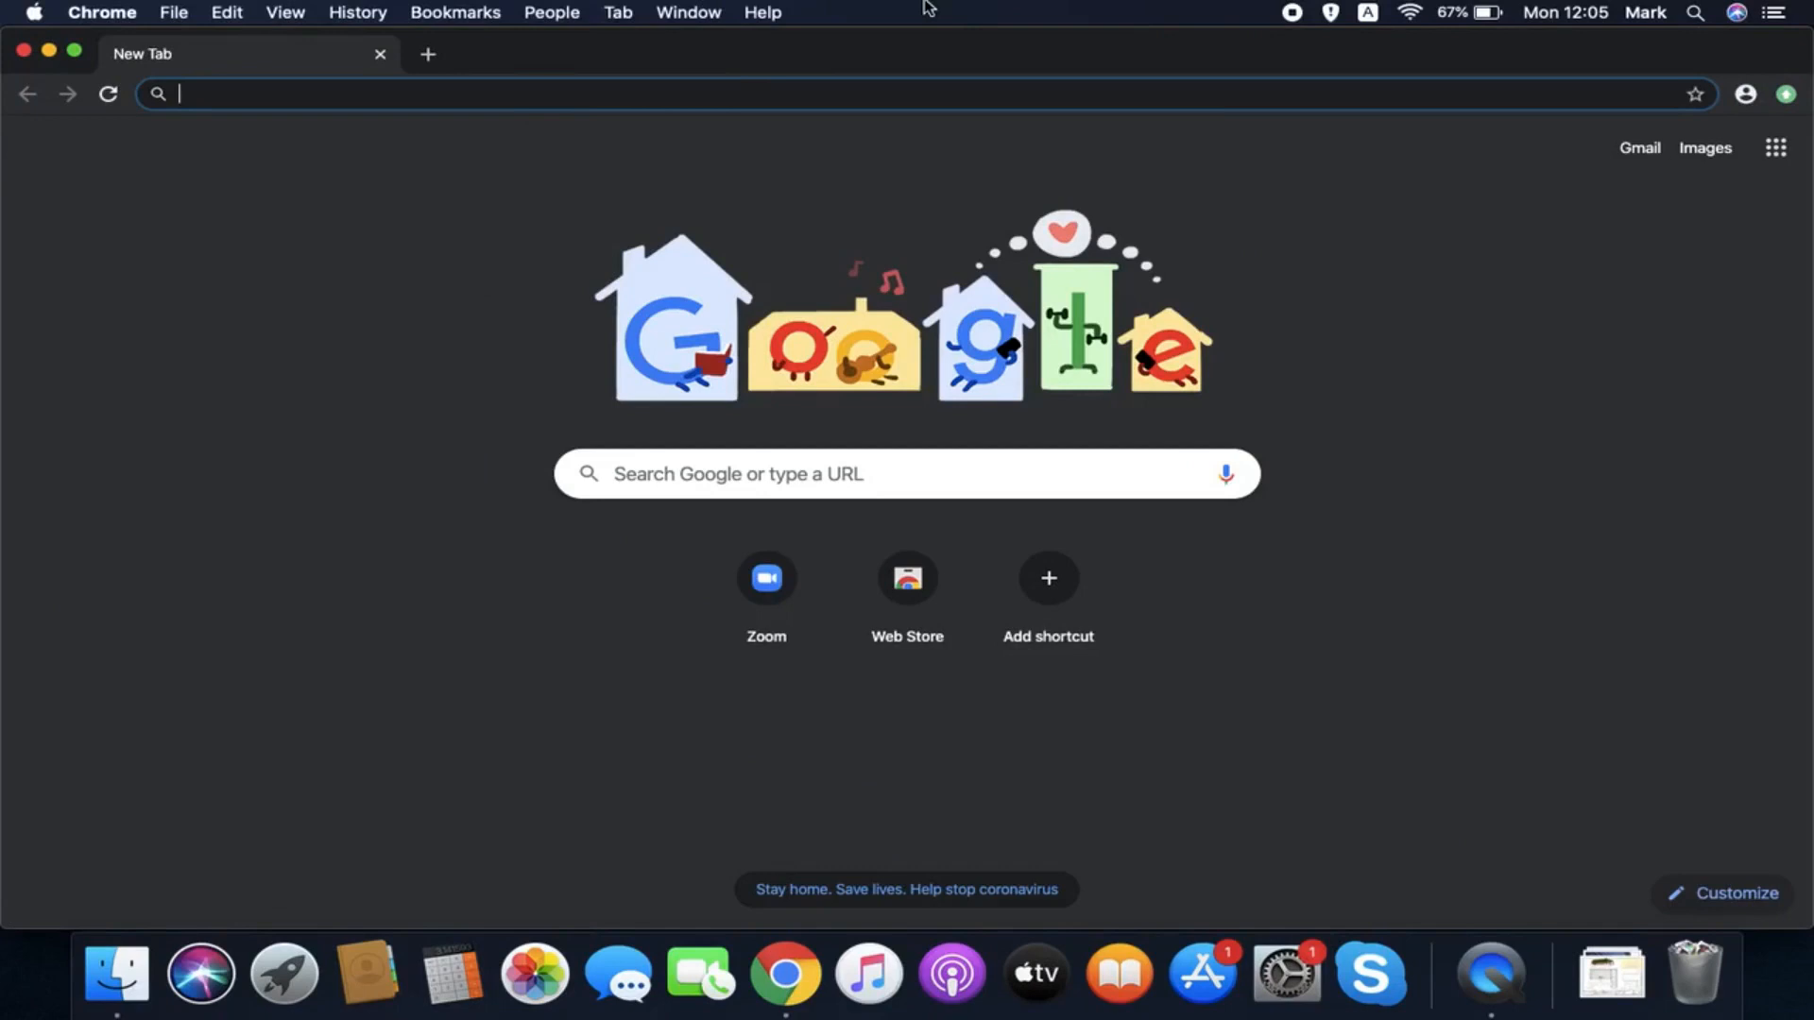
Go to the Zoom website and confirm the date of birth to reach free sign-up
{"action": "left_click", "coordinate": [765, 578]}
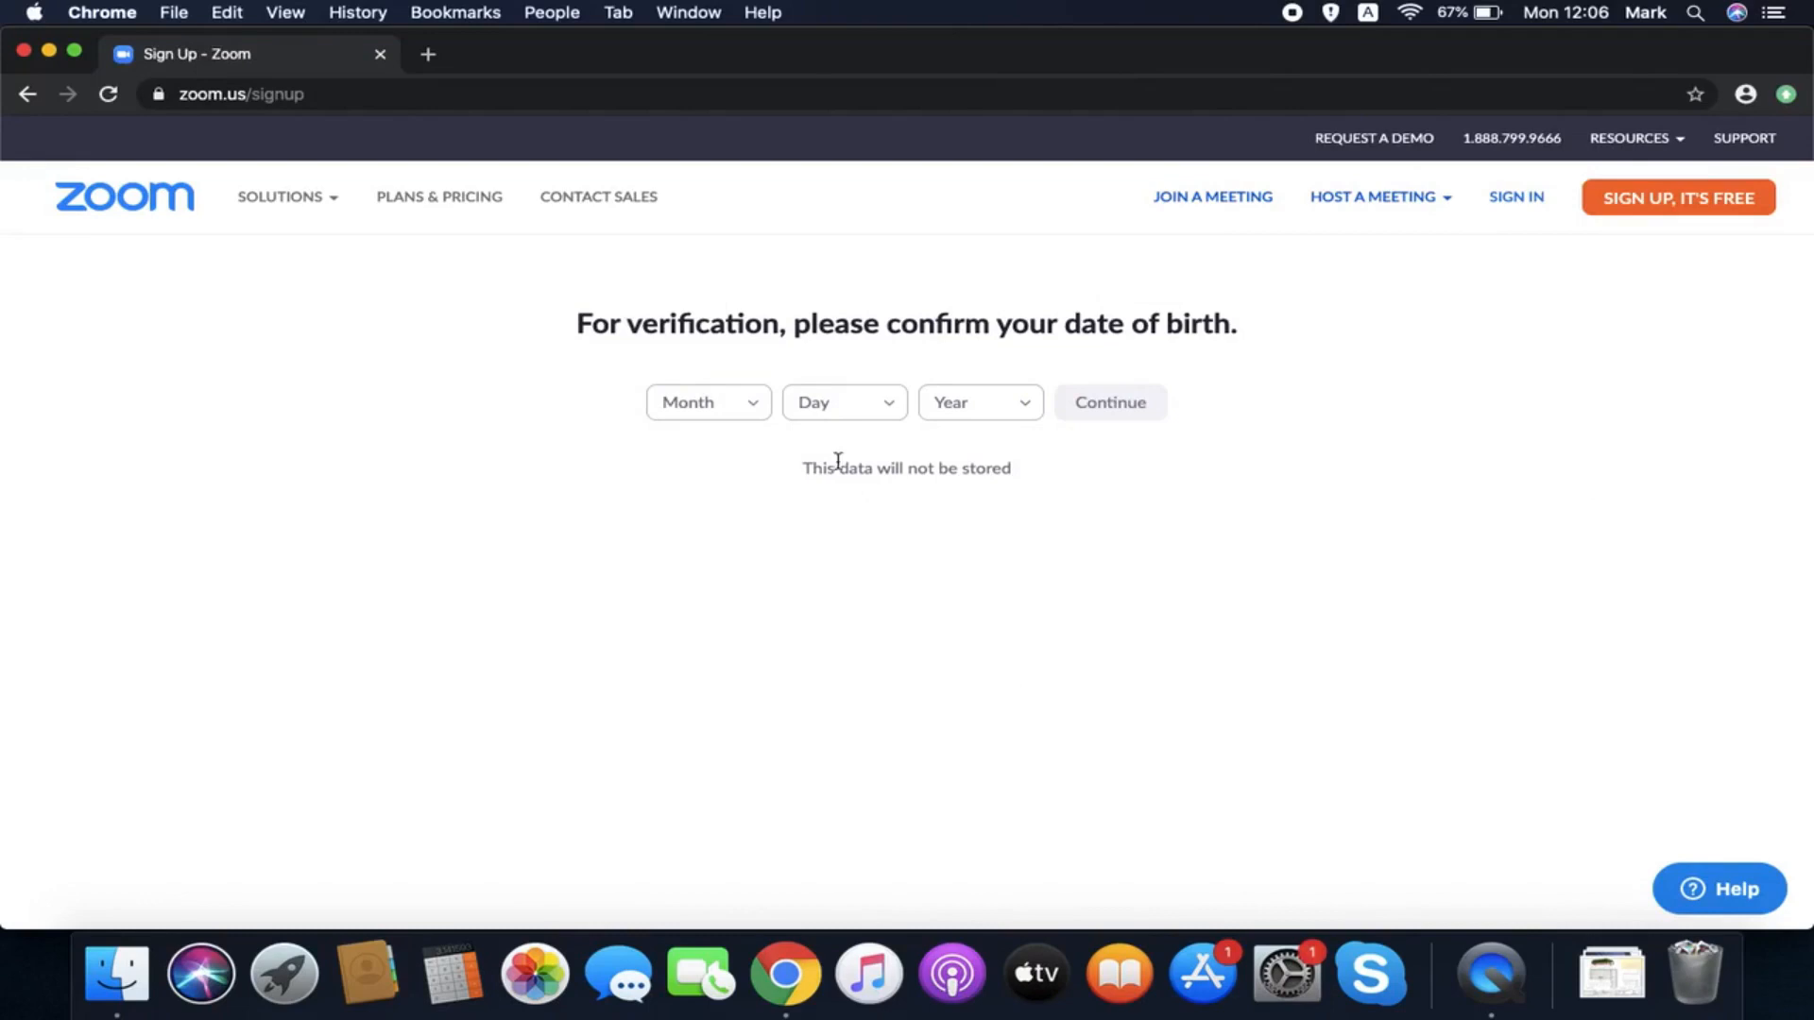
{"action": "left_click", "coordinate": [1109, 401]}
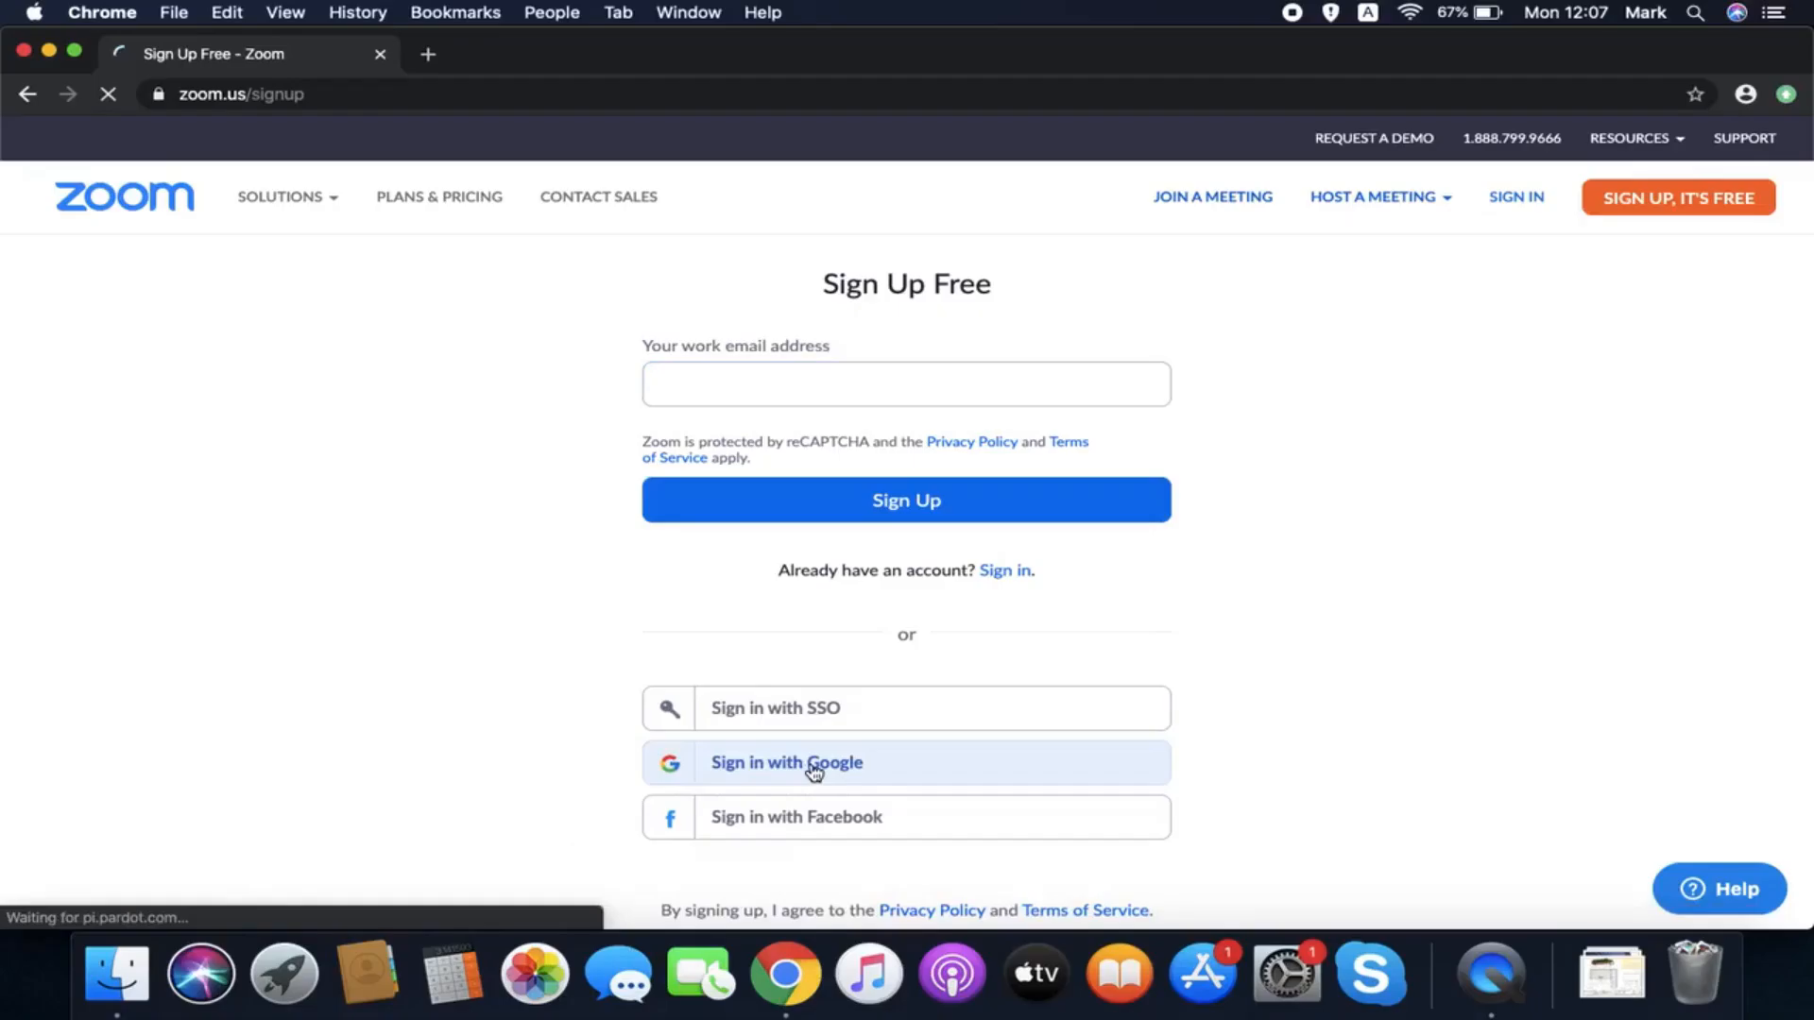
Sign up for Zoom with the Google account chosen in the account chooser
{"action": "left_click", "coordinate": [786, 762]}
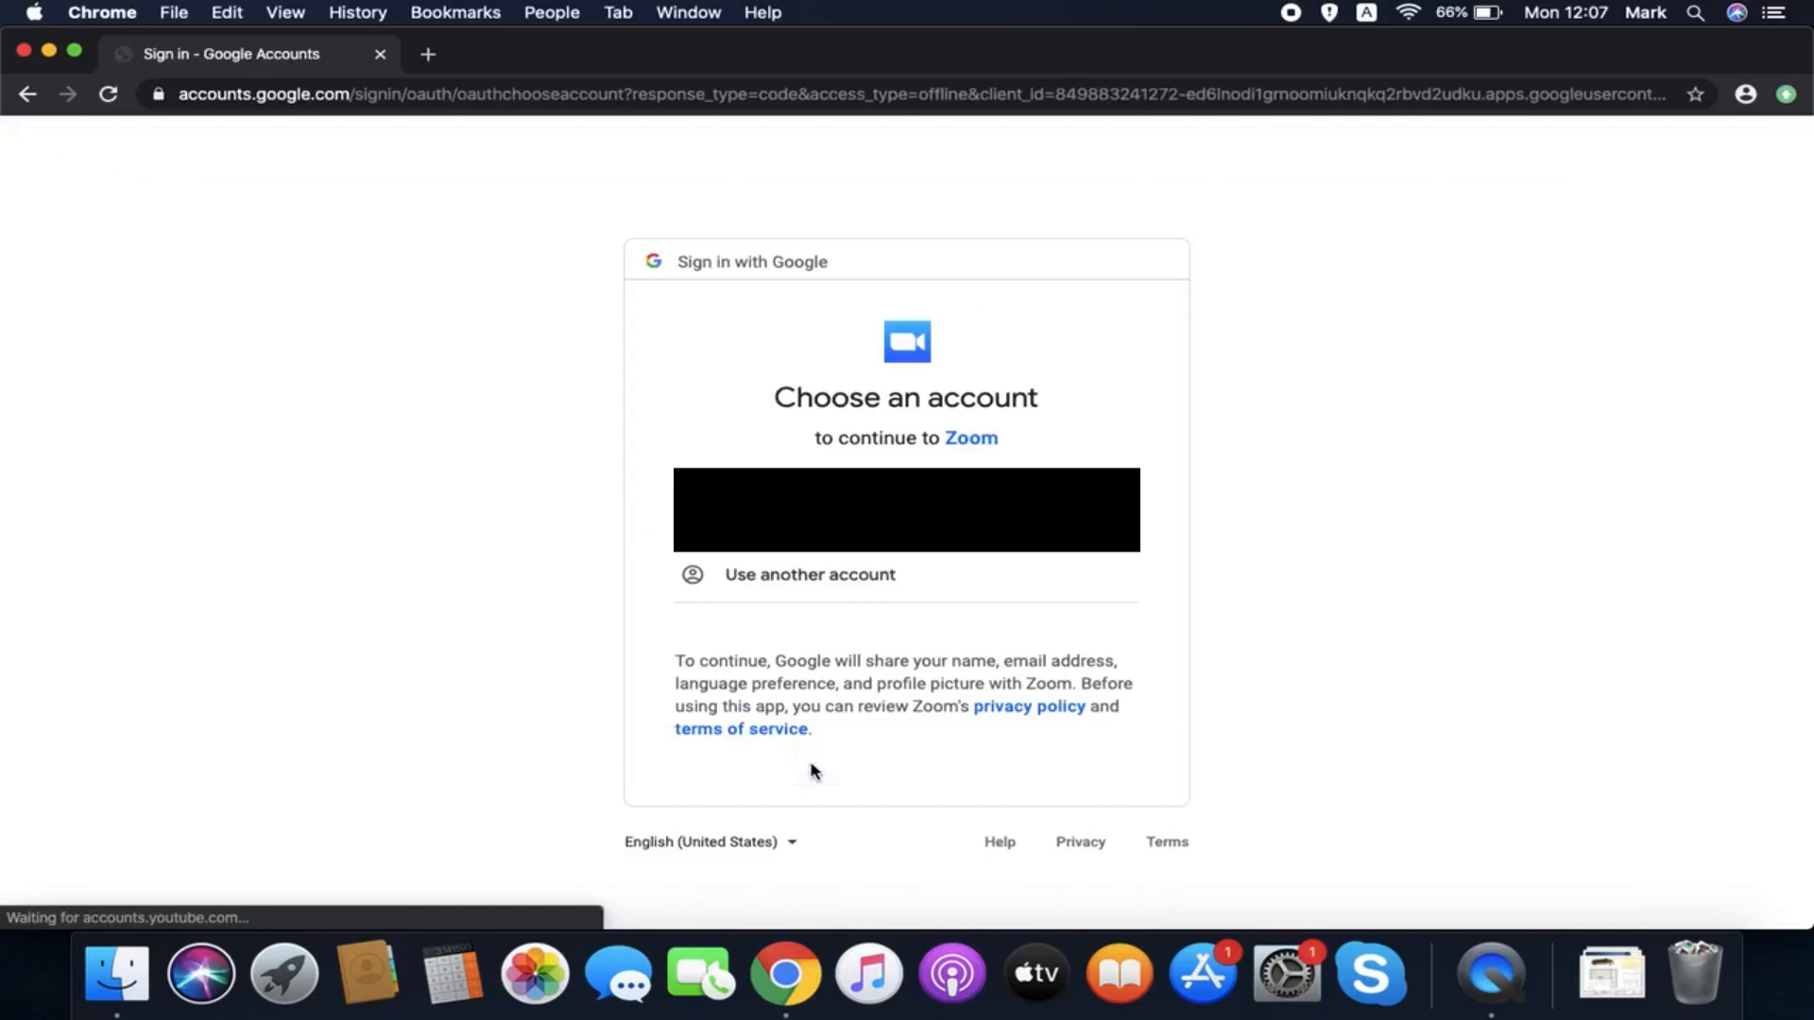
{"action": "left_click", "coordinate": [808, 574]}
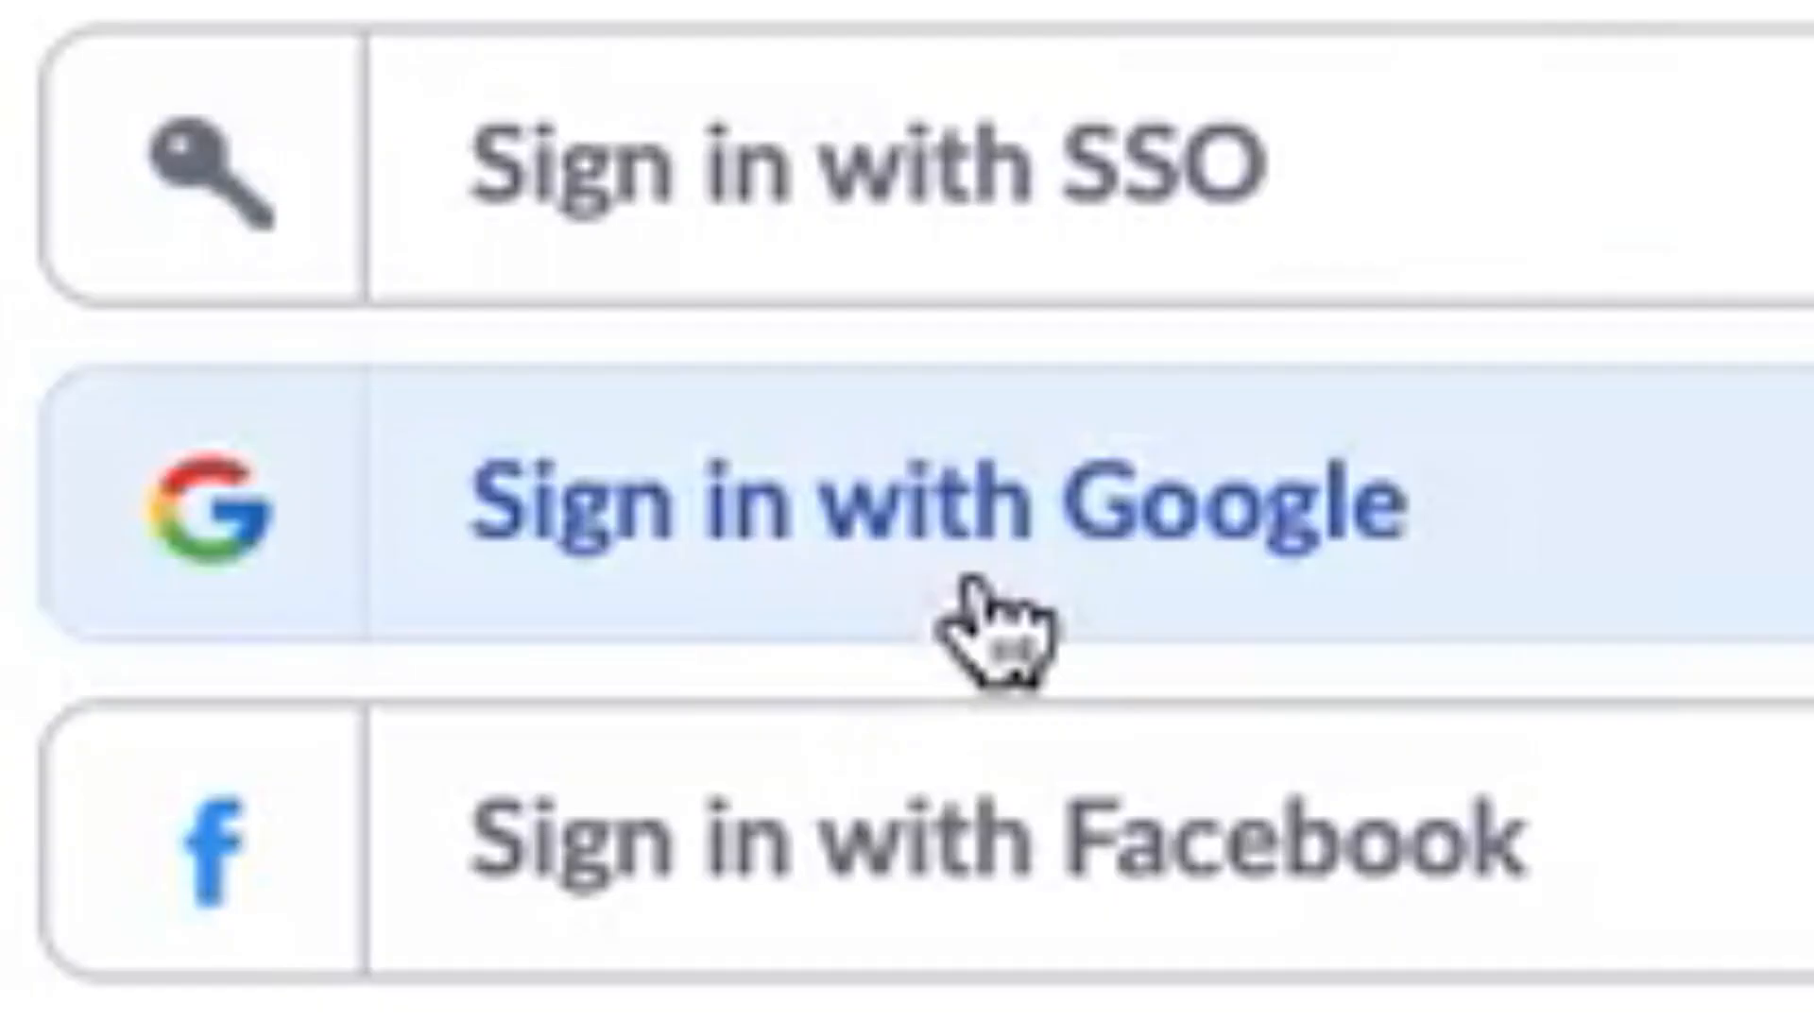
{"action": "left_click", "coordinate": [903, 502]}
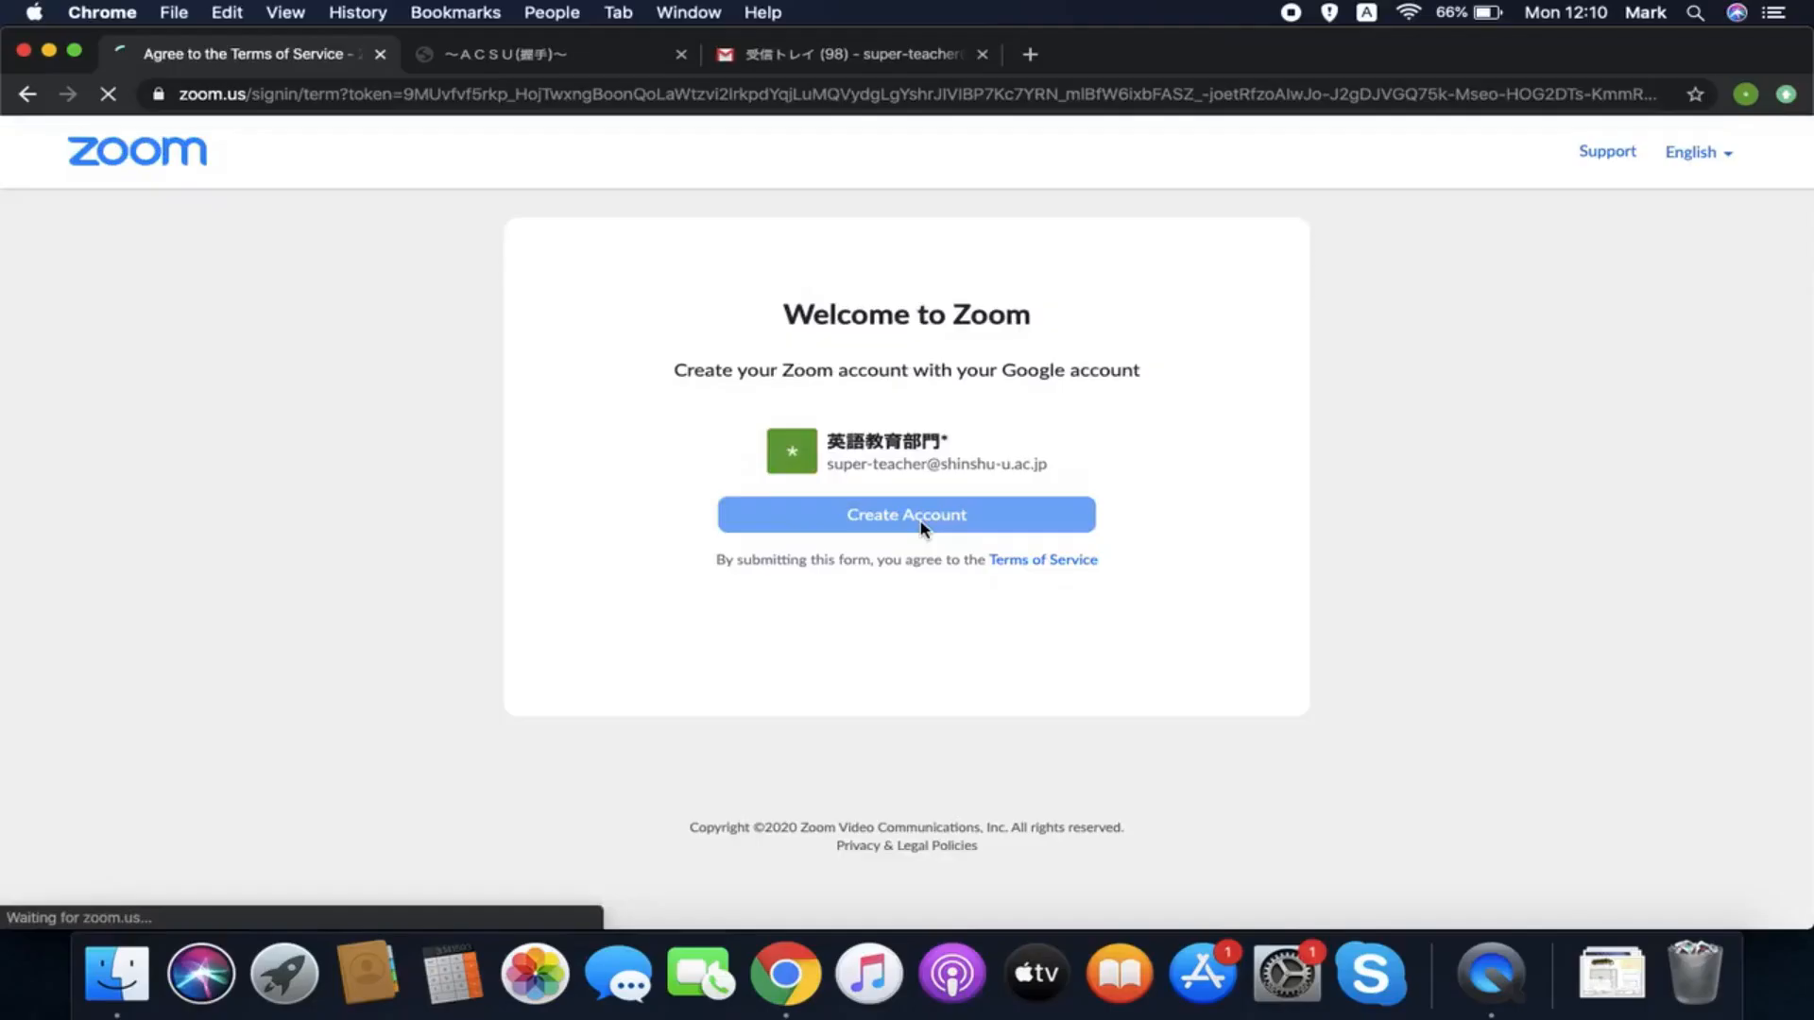
Create the Zoom account from Google and host a new meeting with video on
{"action": "left_click", "coordinate": [905, 514]}
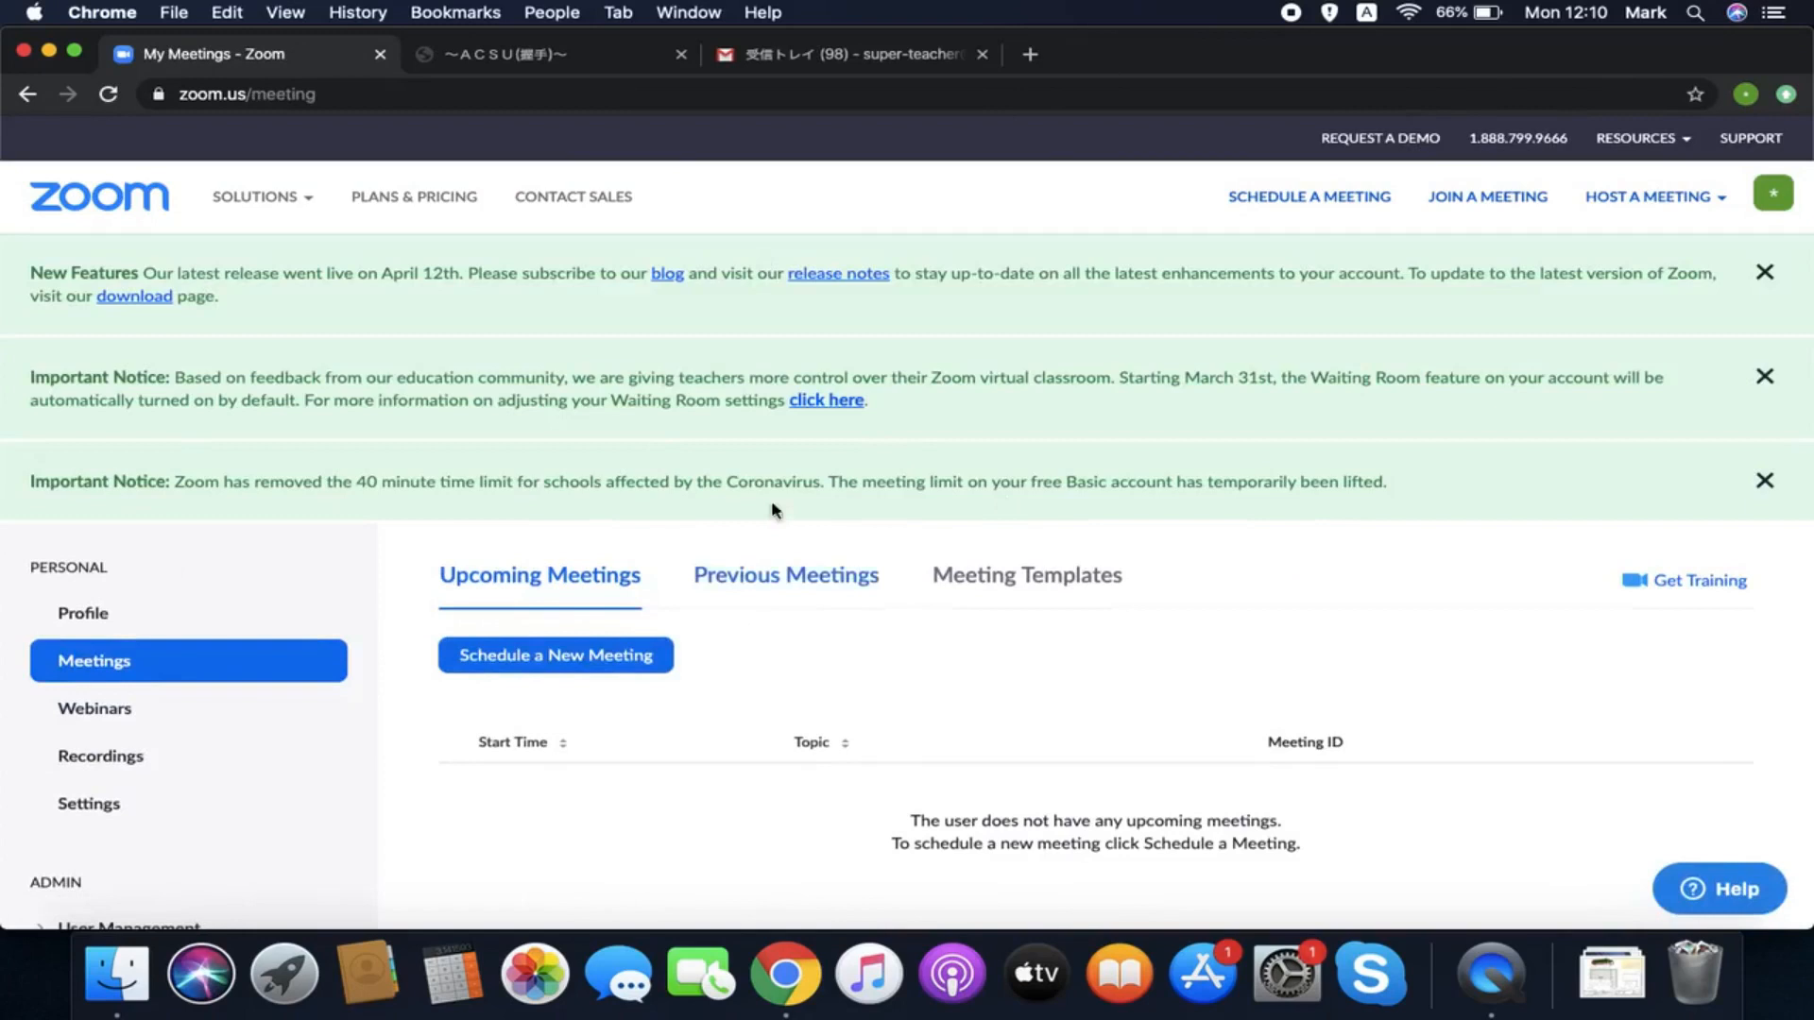
{"action": "mouse_move", "coordinate": [571, 357]}
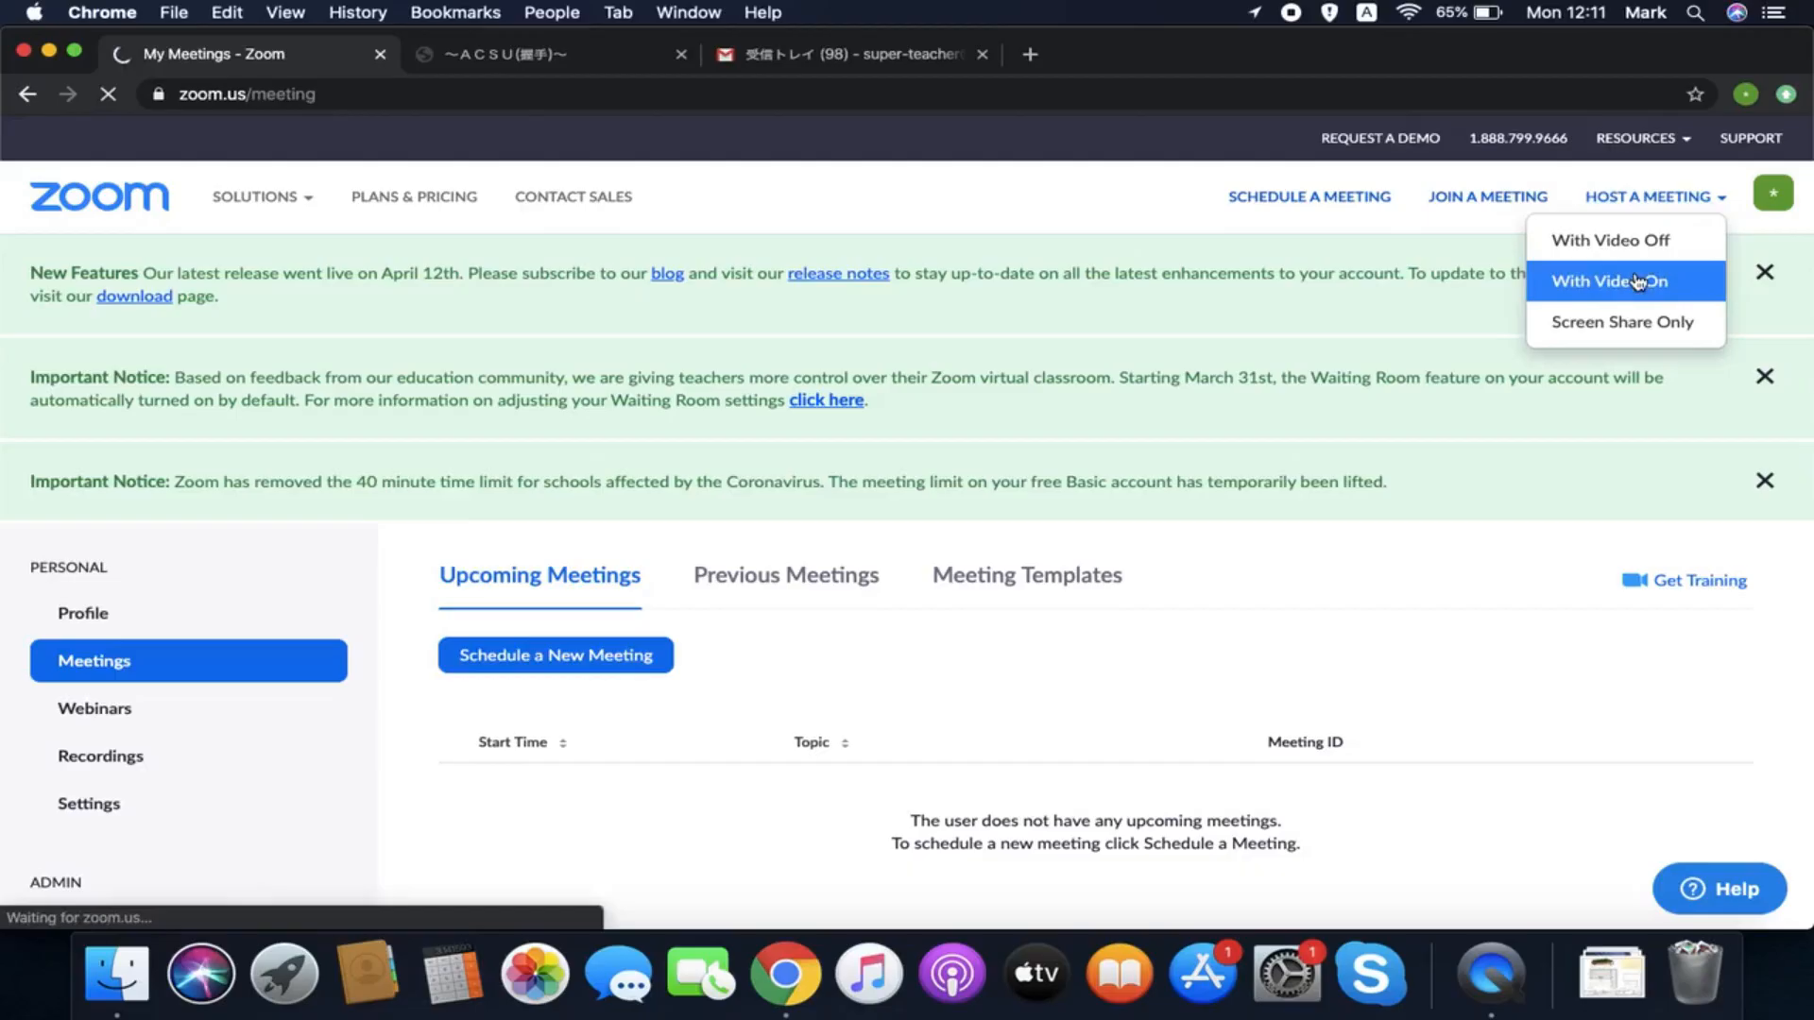
{"action": "left_click", "coordinate": [1625, 279]}
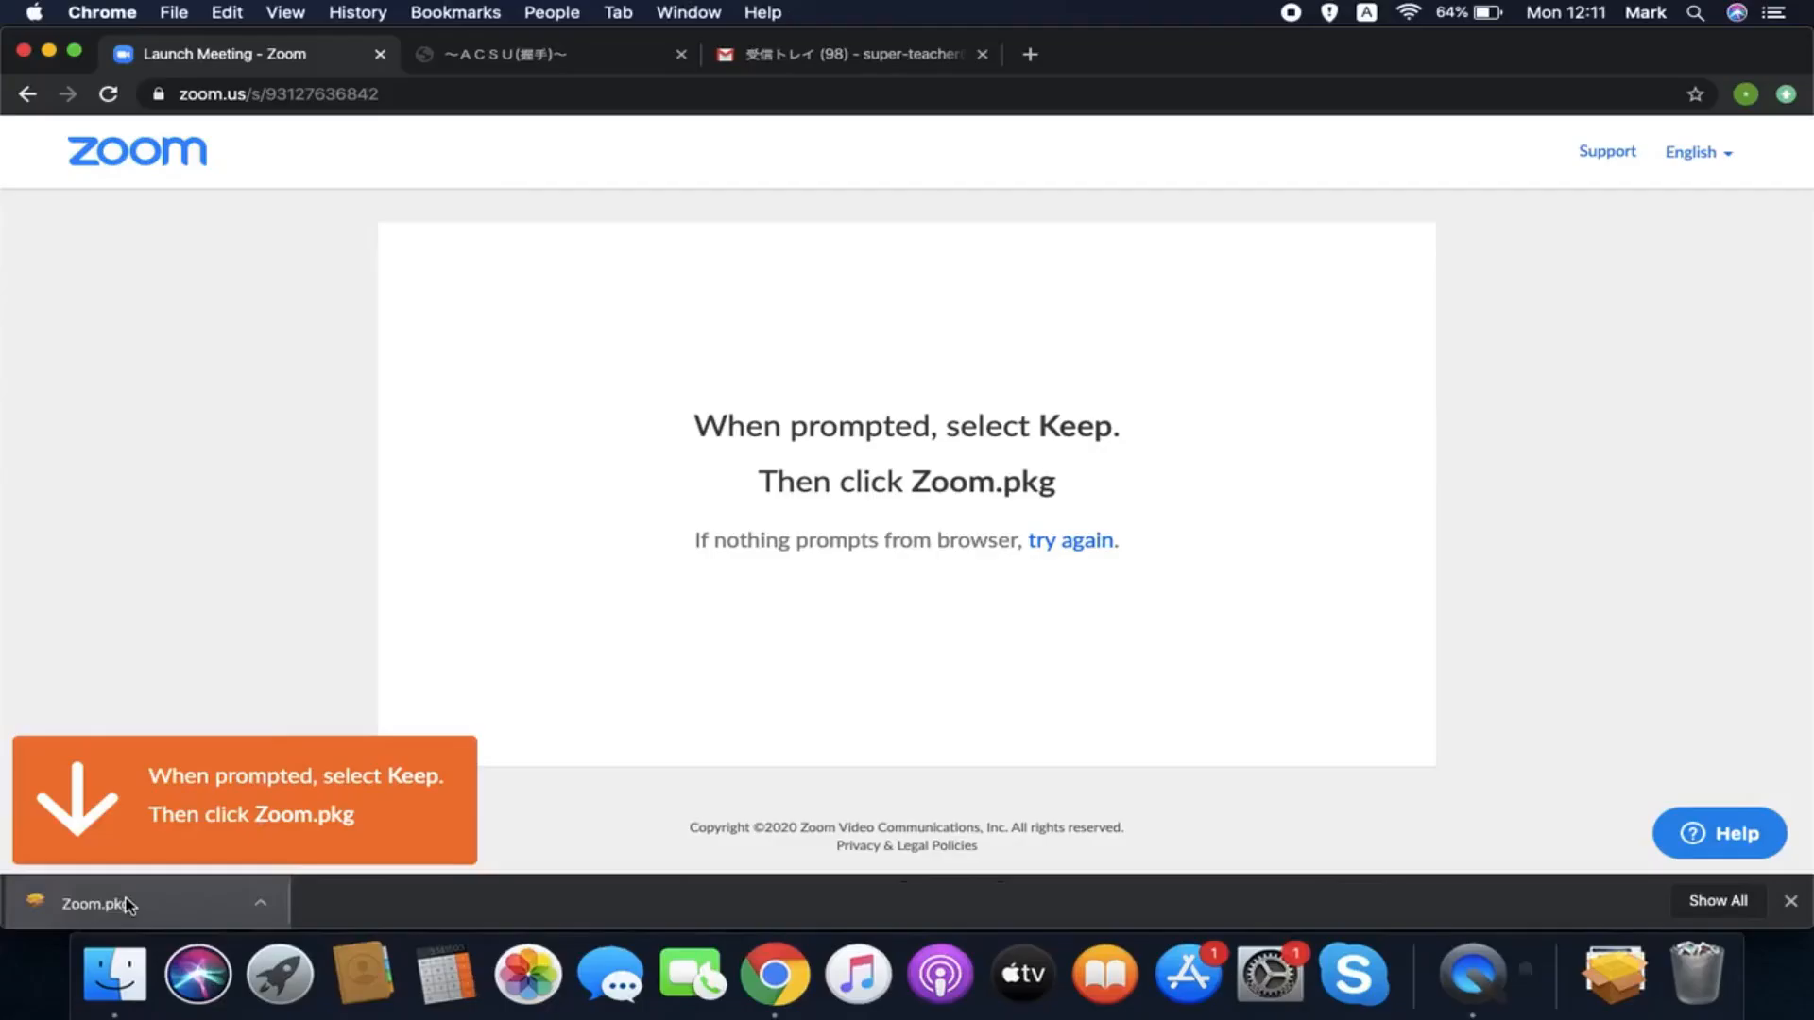
Install Zoom from the downloaded Zoom.pkg and launch the new app
{"action": "left_click", "coordinate": [91, 903]}
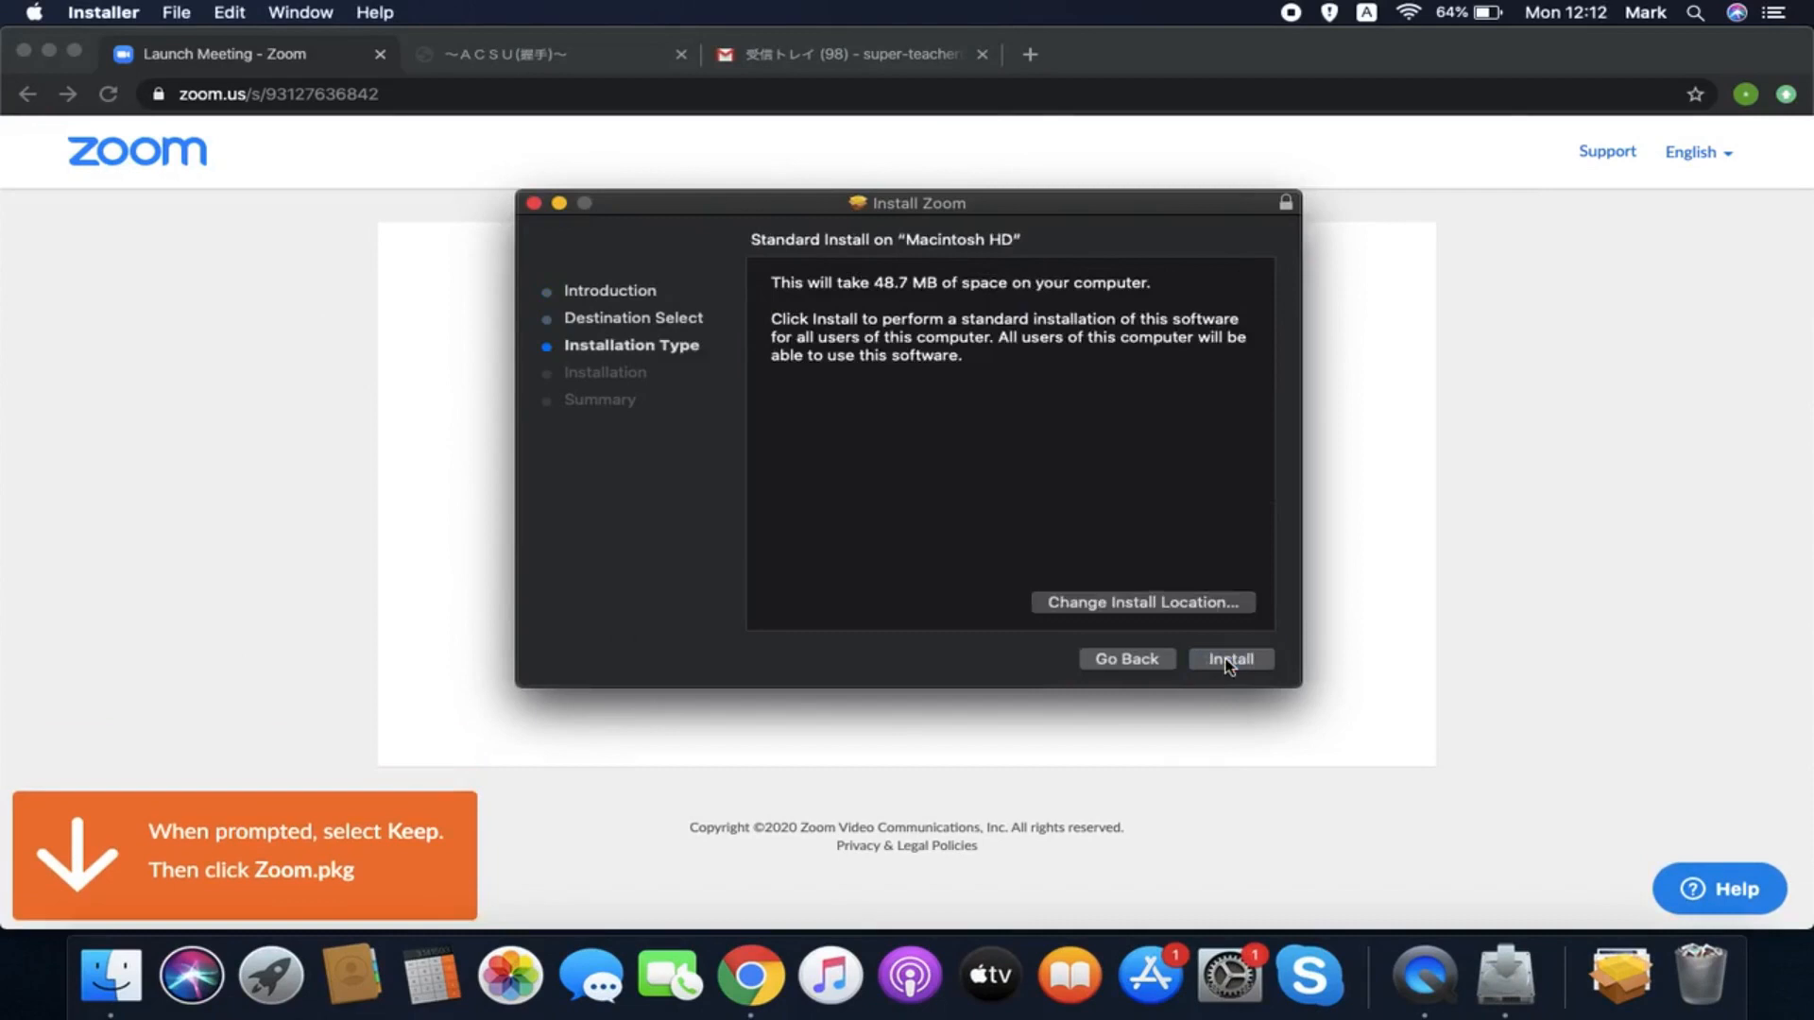
{"action": "left_click", "coordinate": [1228, 658]}
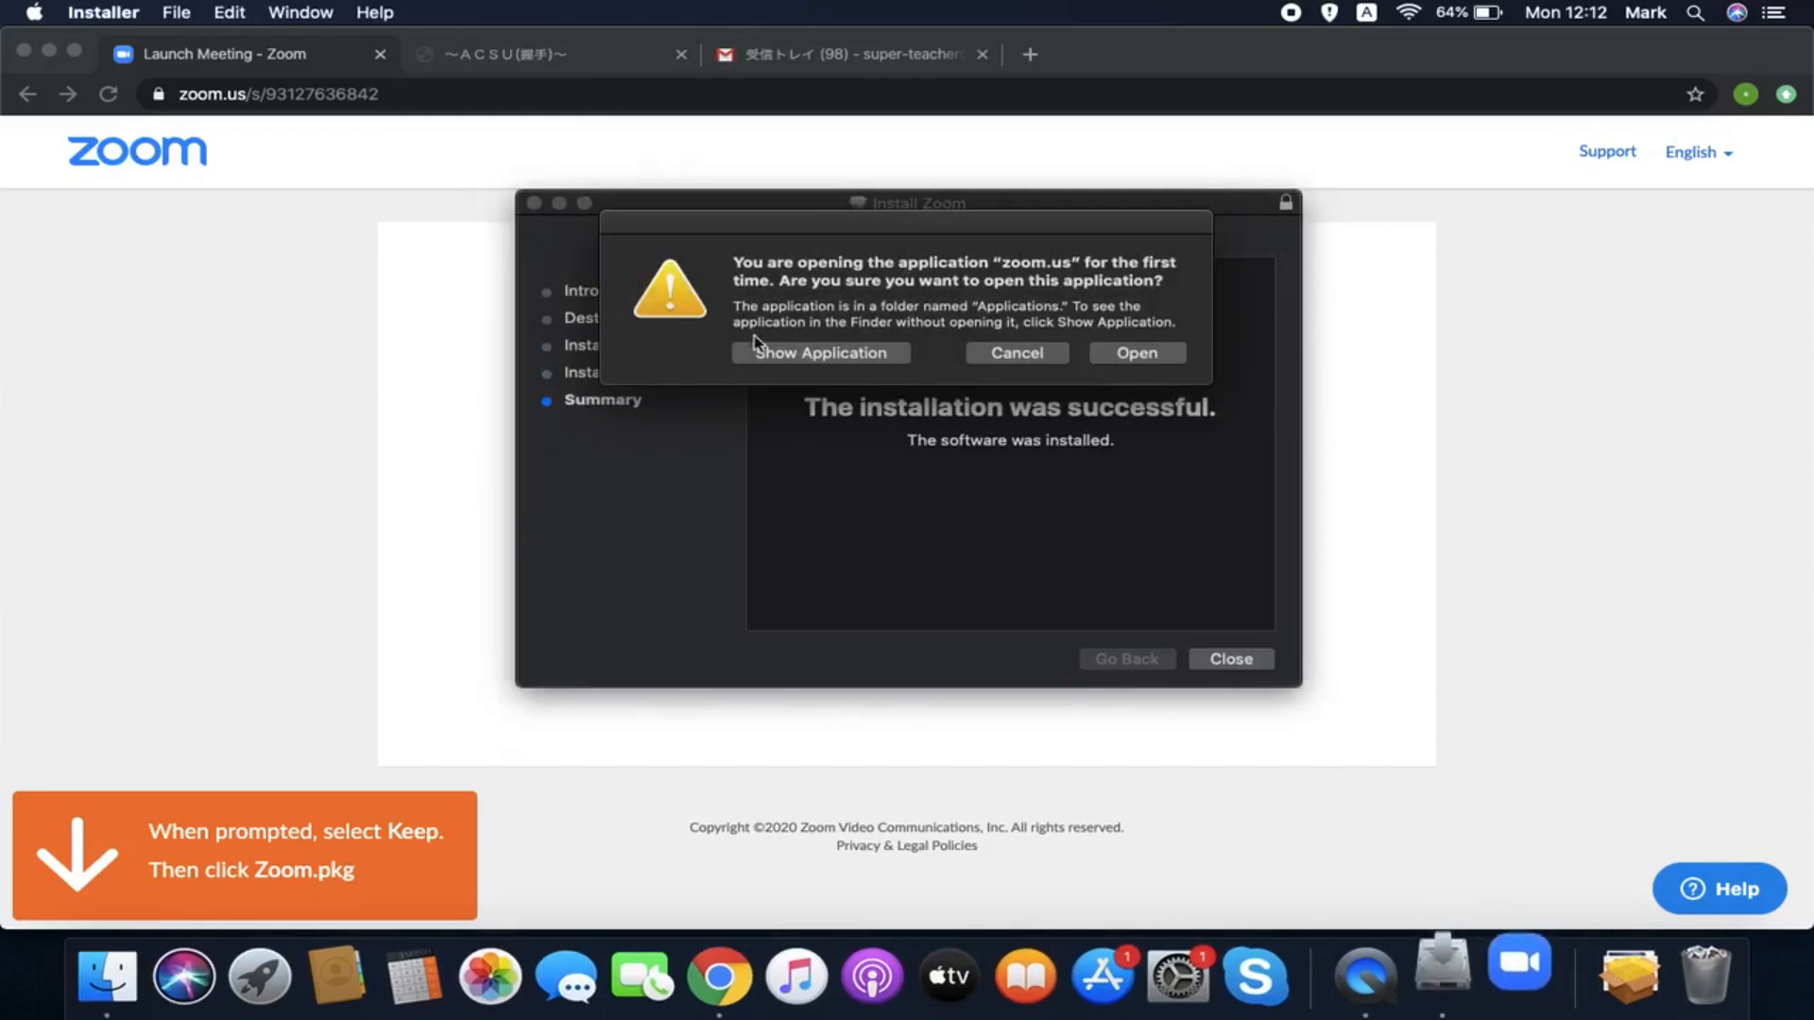
{"action": "left_click", "coordinate": [1136, 354]}
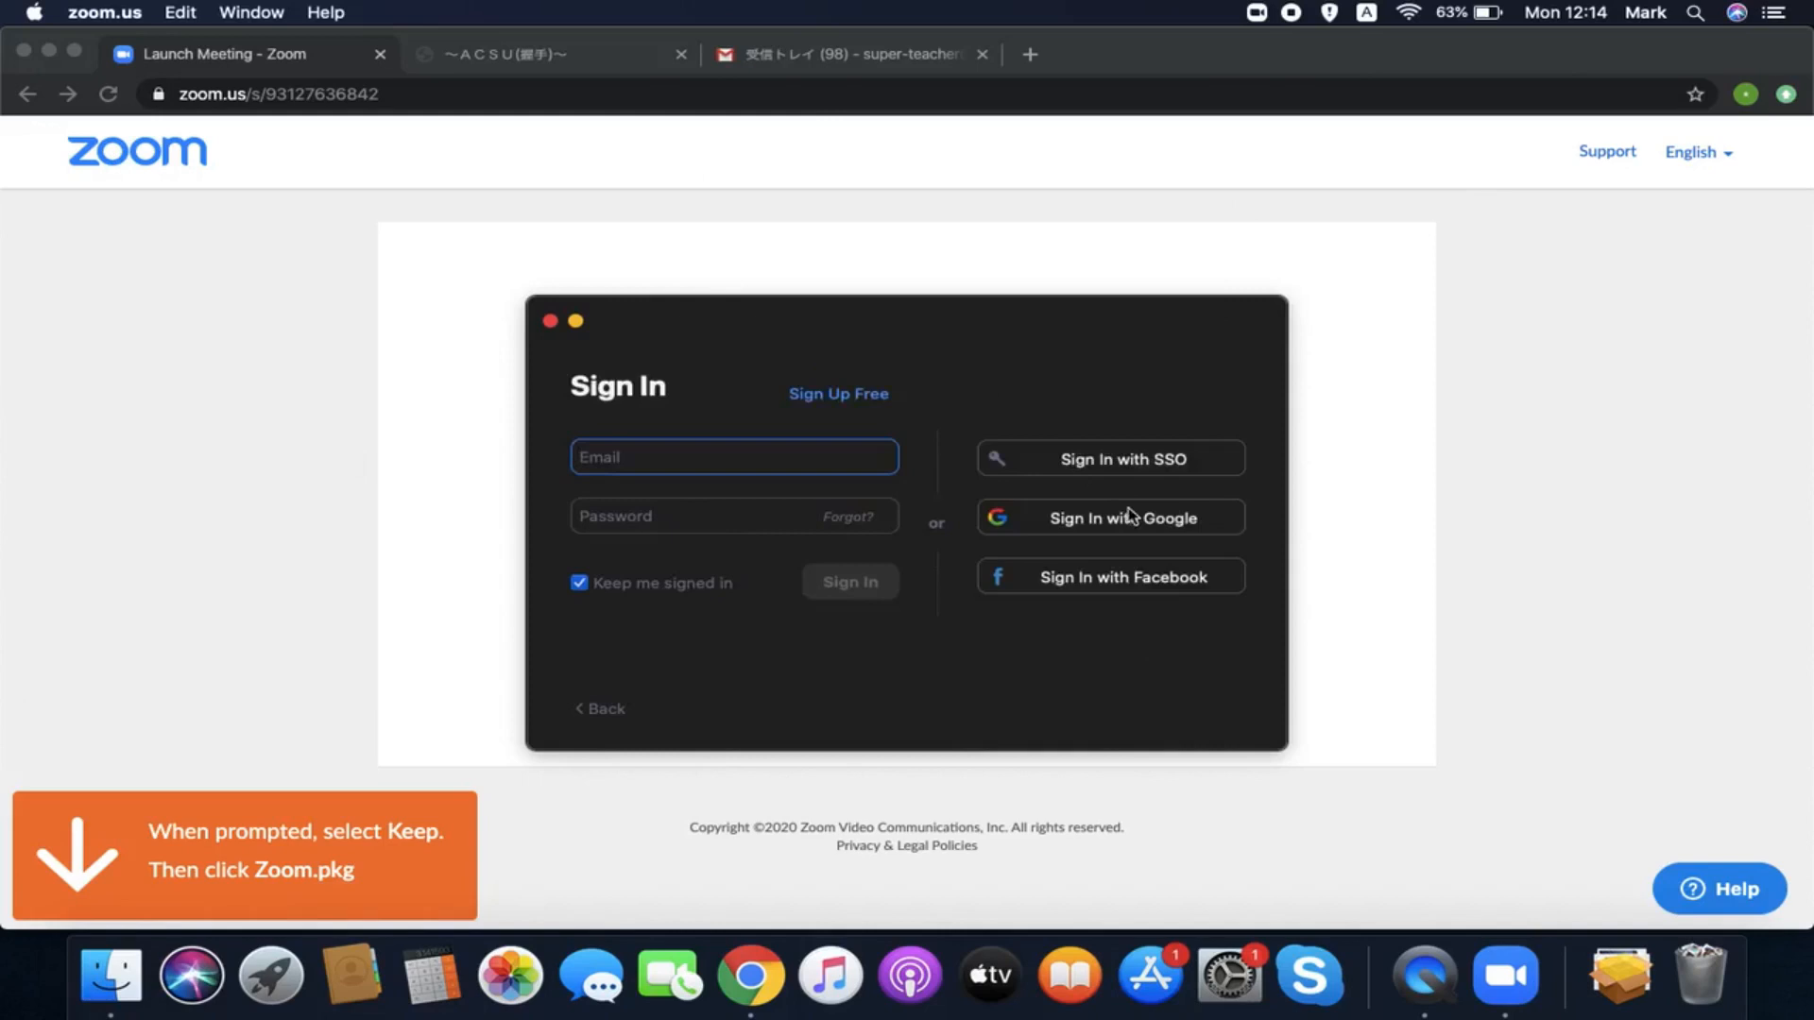
Sign in to the Zoom app with Google and start a new meeting
{"action": "left_click", "coordinate": [1109, 518]}
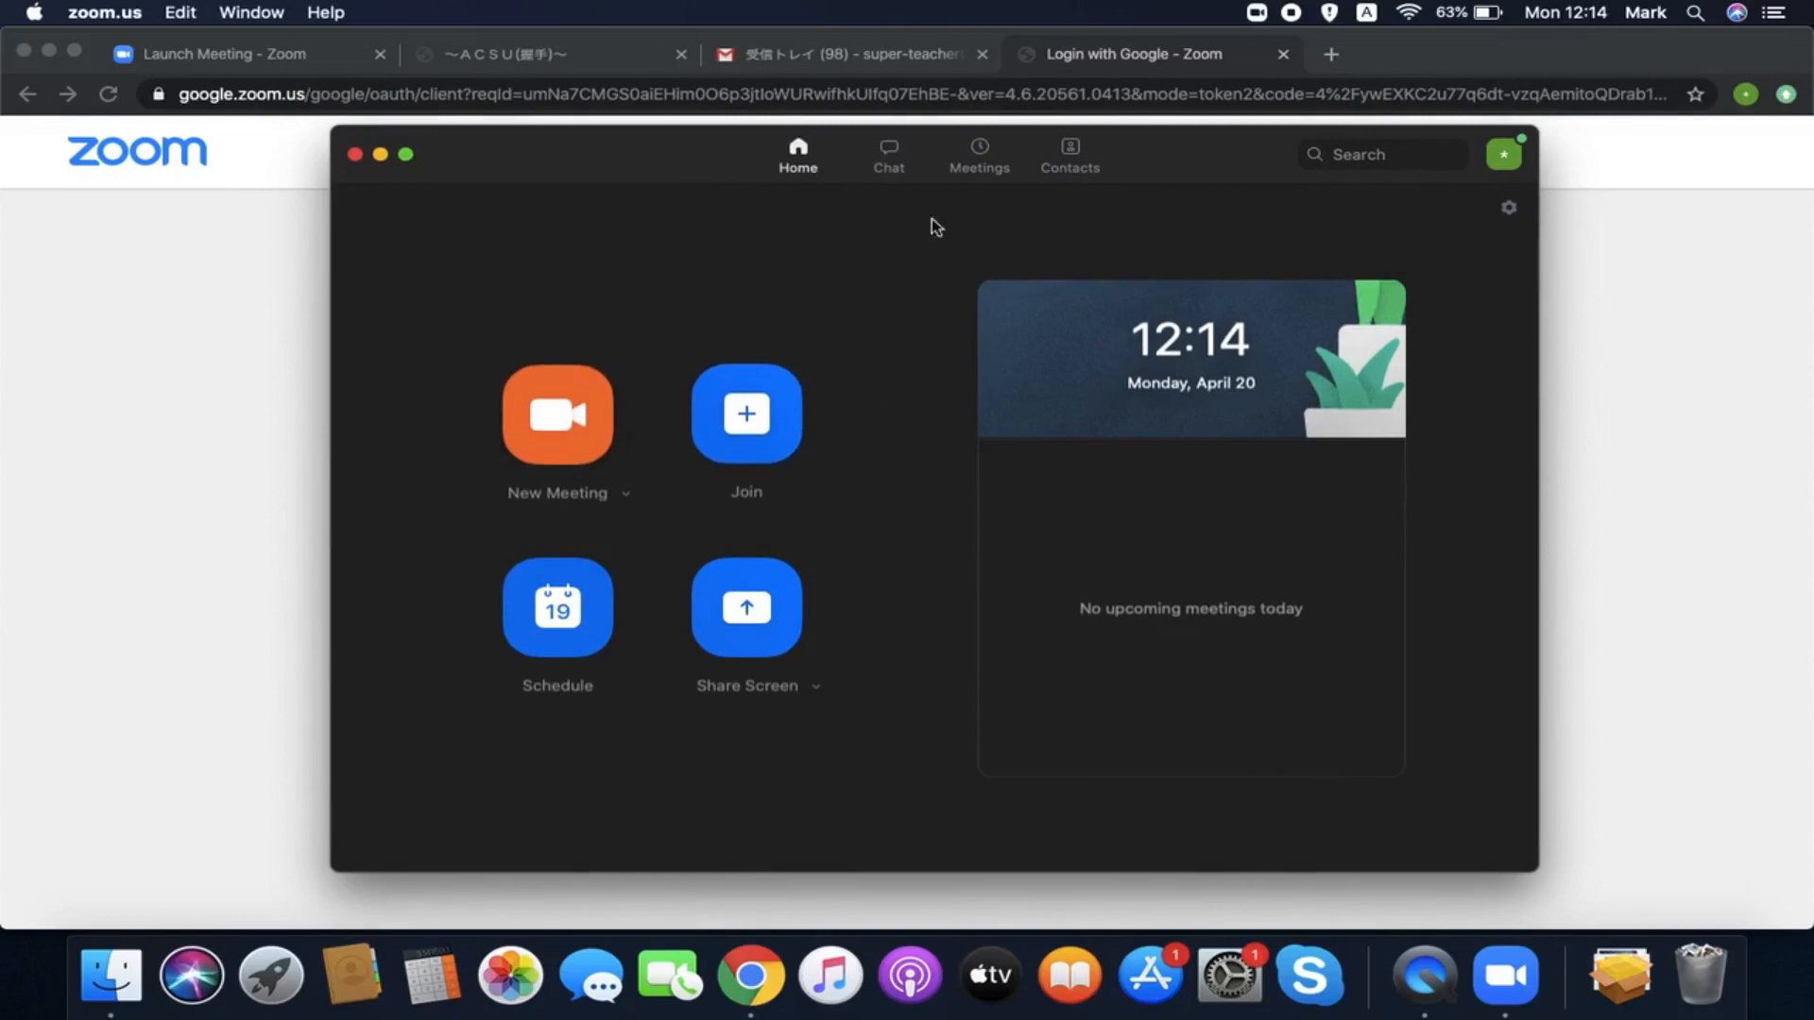
{"action": "left_click", "coordinate": [555, 414]}
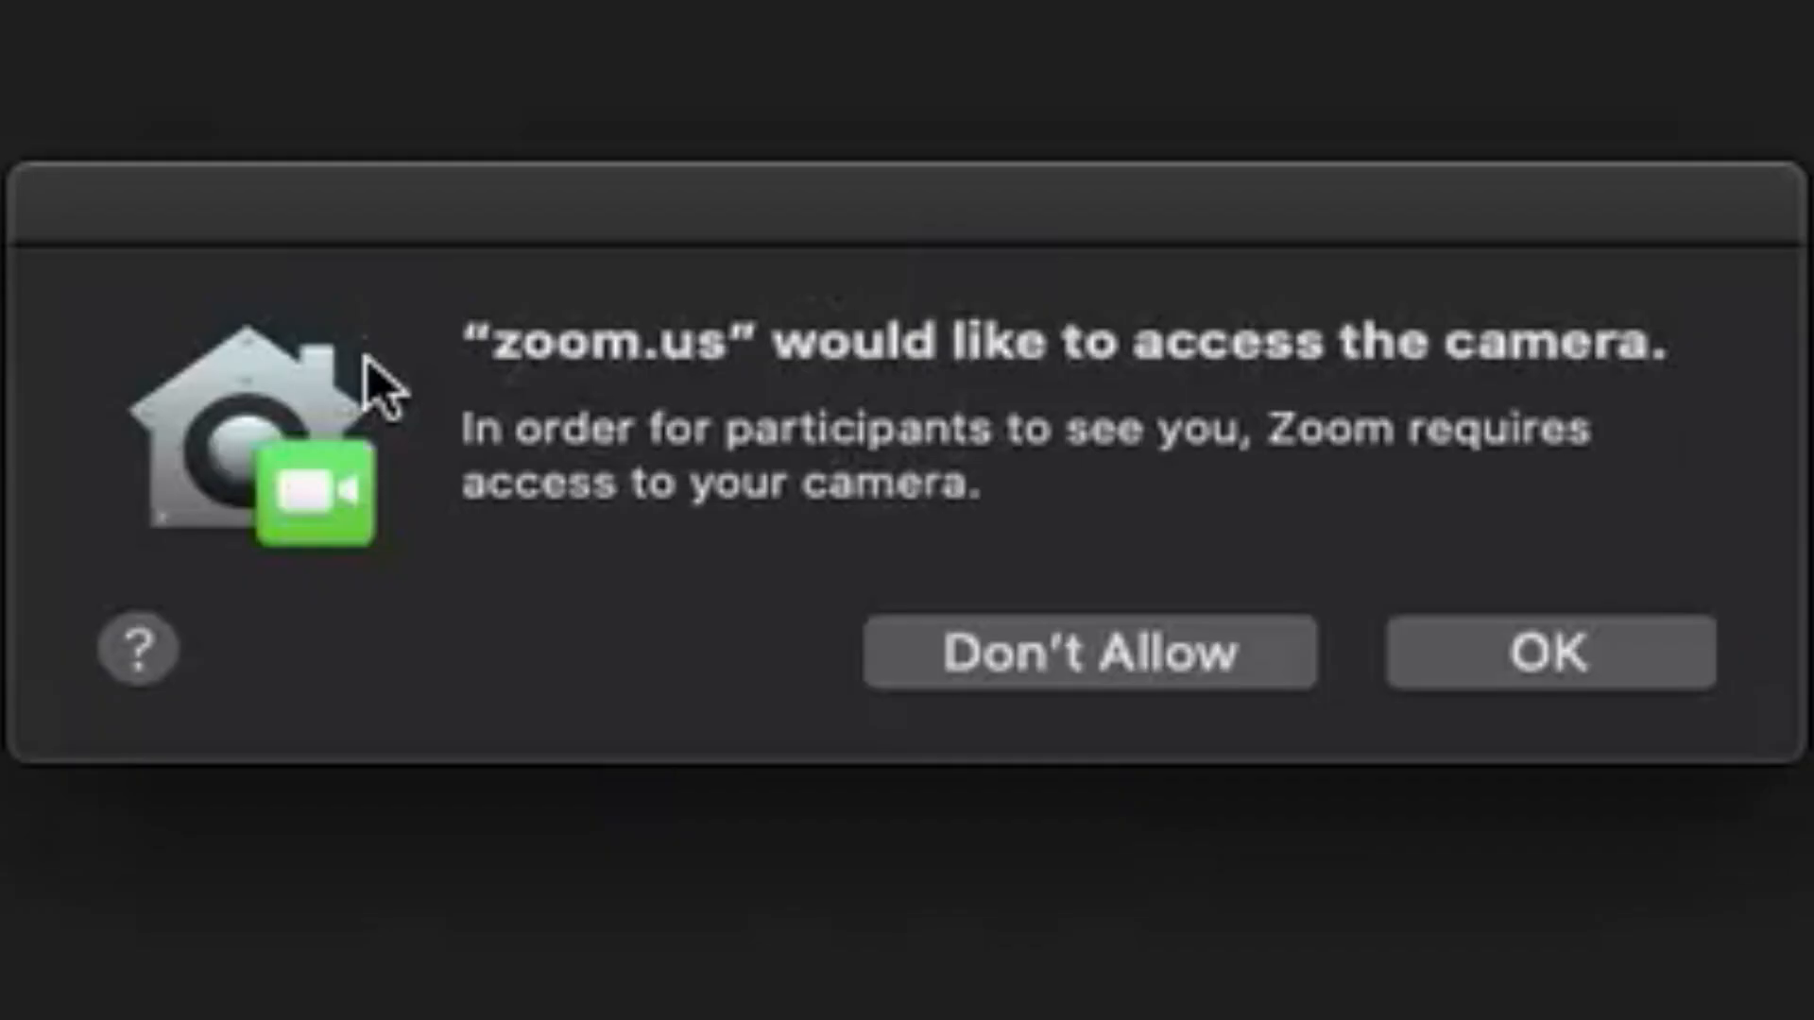
Allow camera access and join the meeting with computer audio
{"action": "left_click", "coordinate": [1550, 652]}
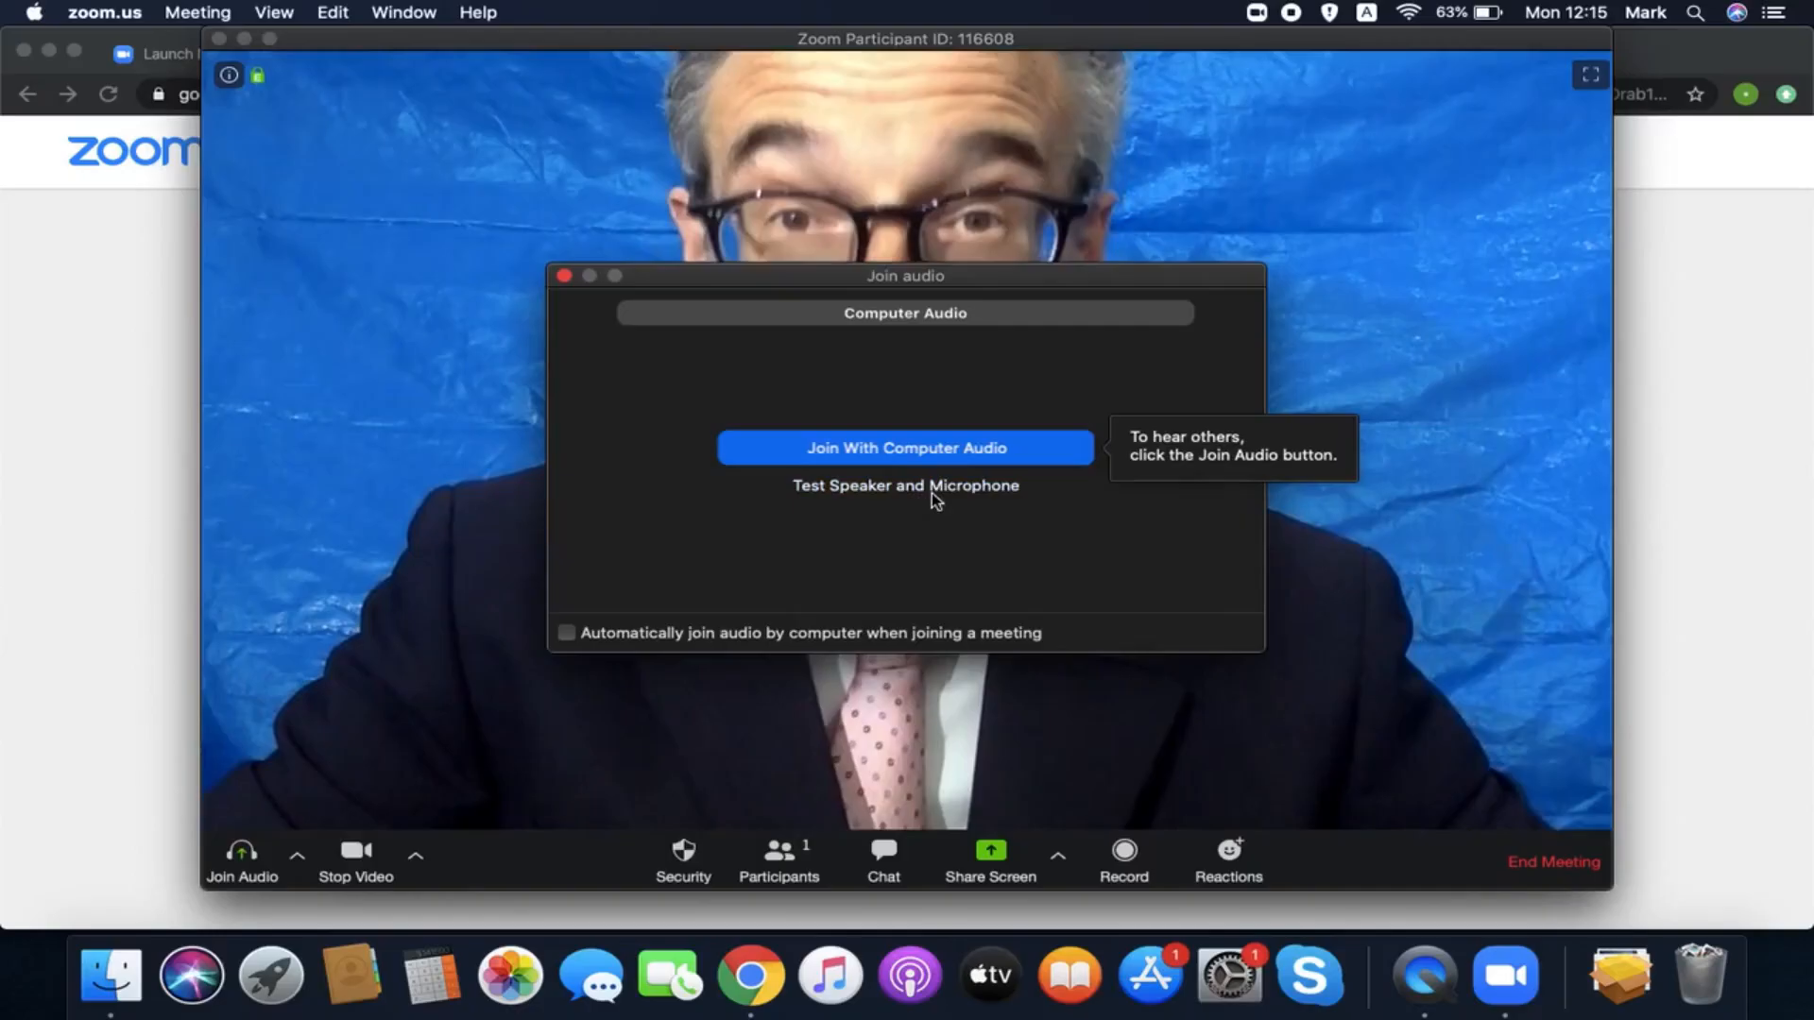
{"action": "left_click", "coordinate": [905, 486]}
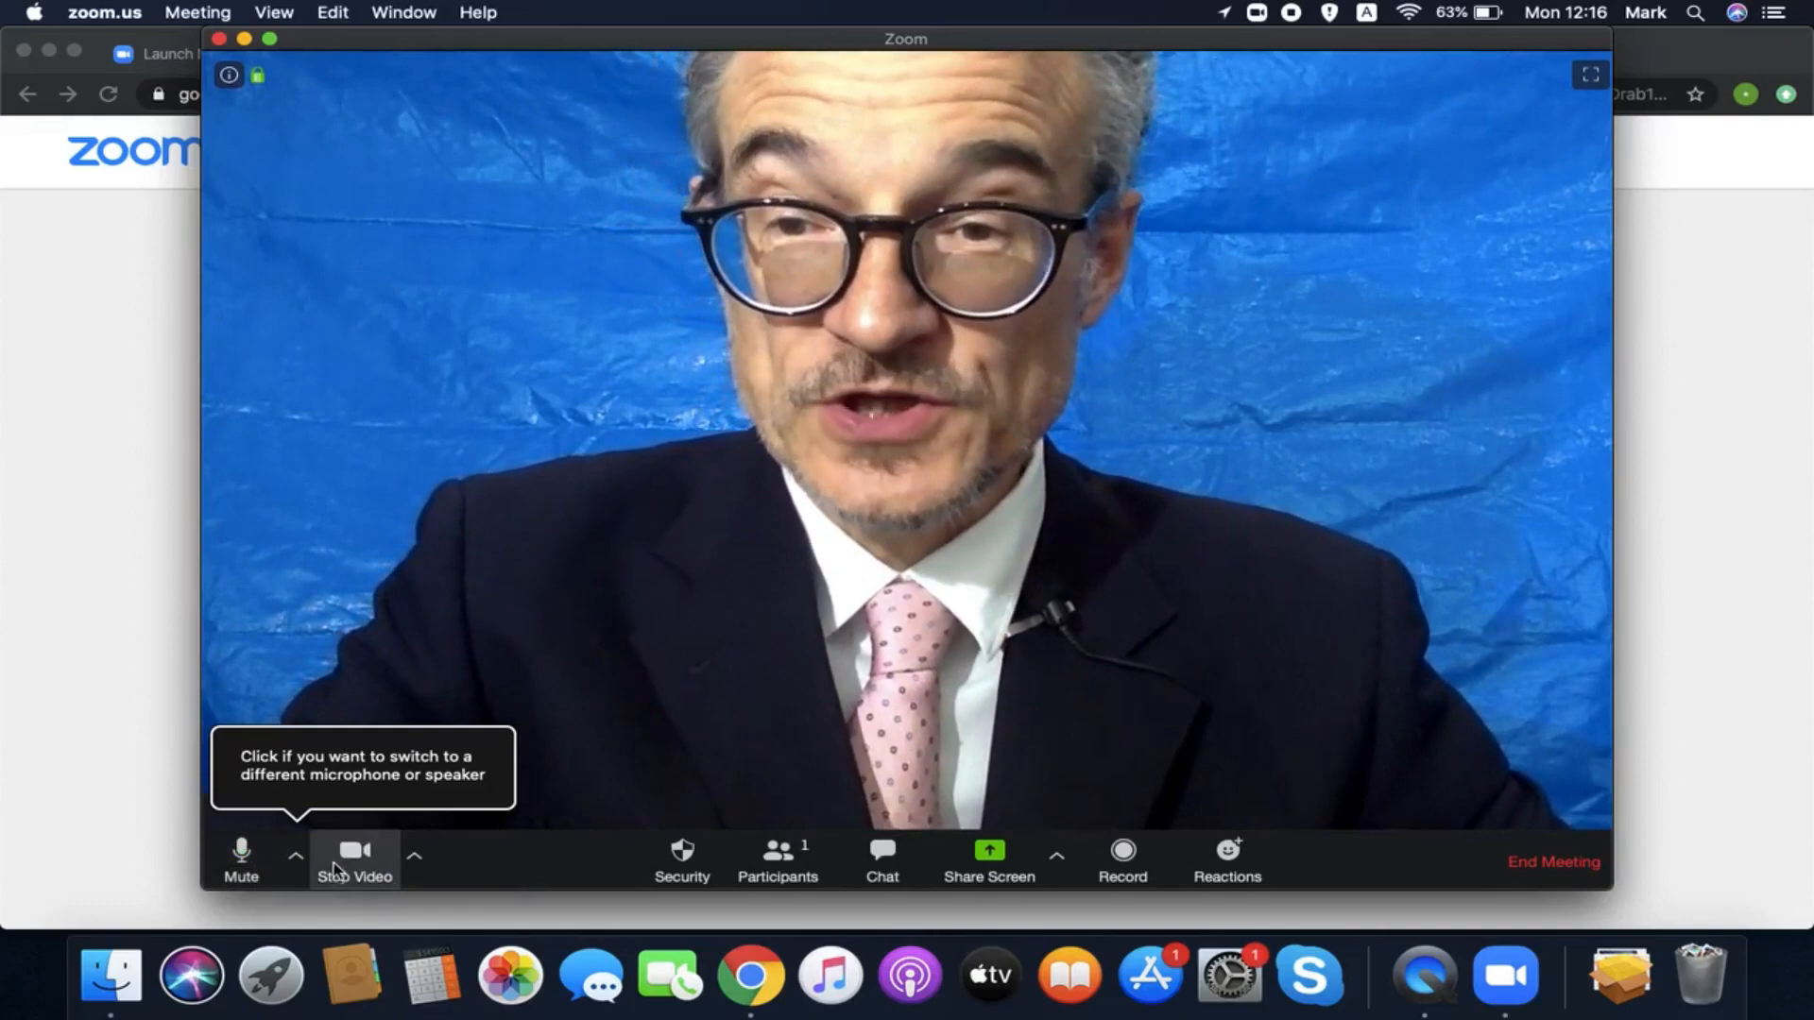
Reach the virtual background settings from the video options in the meeting
{"action": "left_click", "coordinate": [240, 850]}
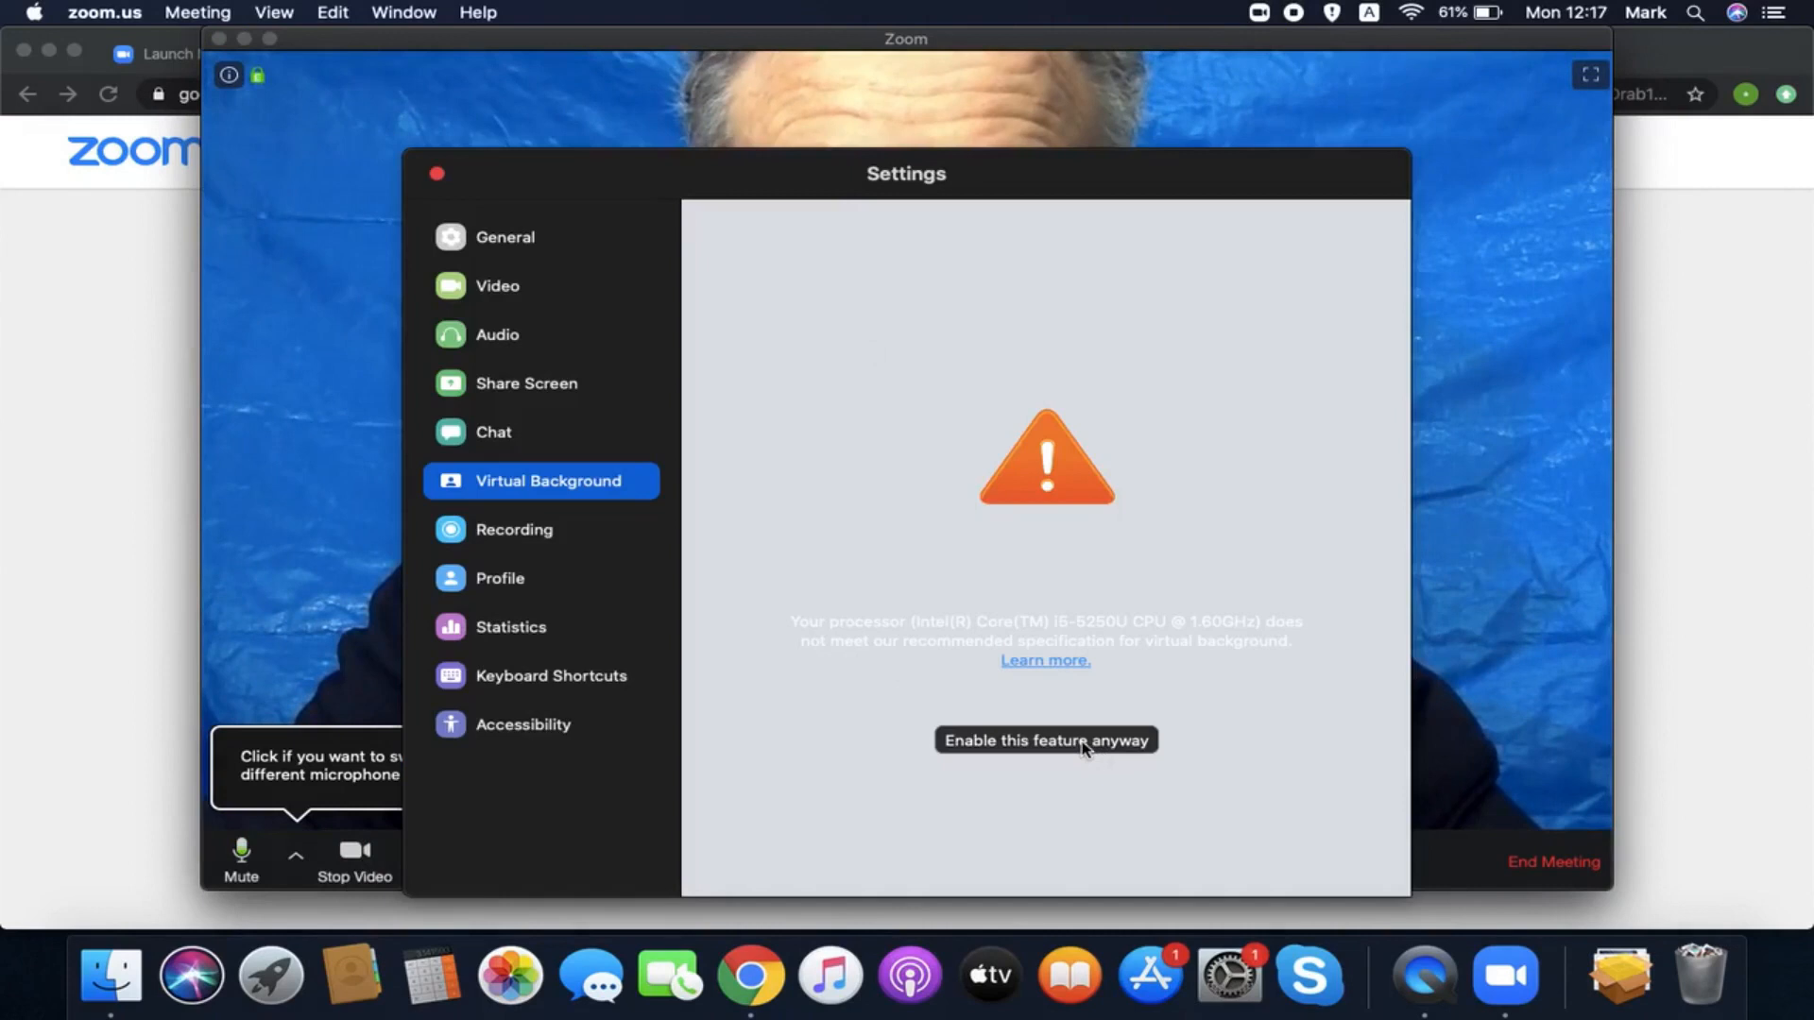
Enable virtual backgrounds with green screen, try grass then Earth-from-space, and start adding a custom image
{"action": "left_click", "coordinate": [1043, 740]}
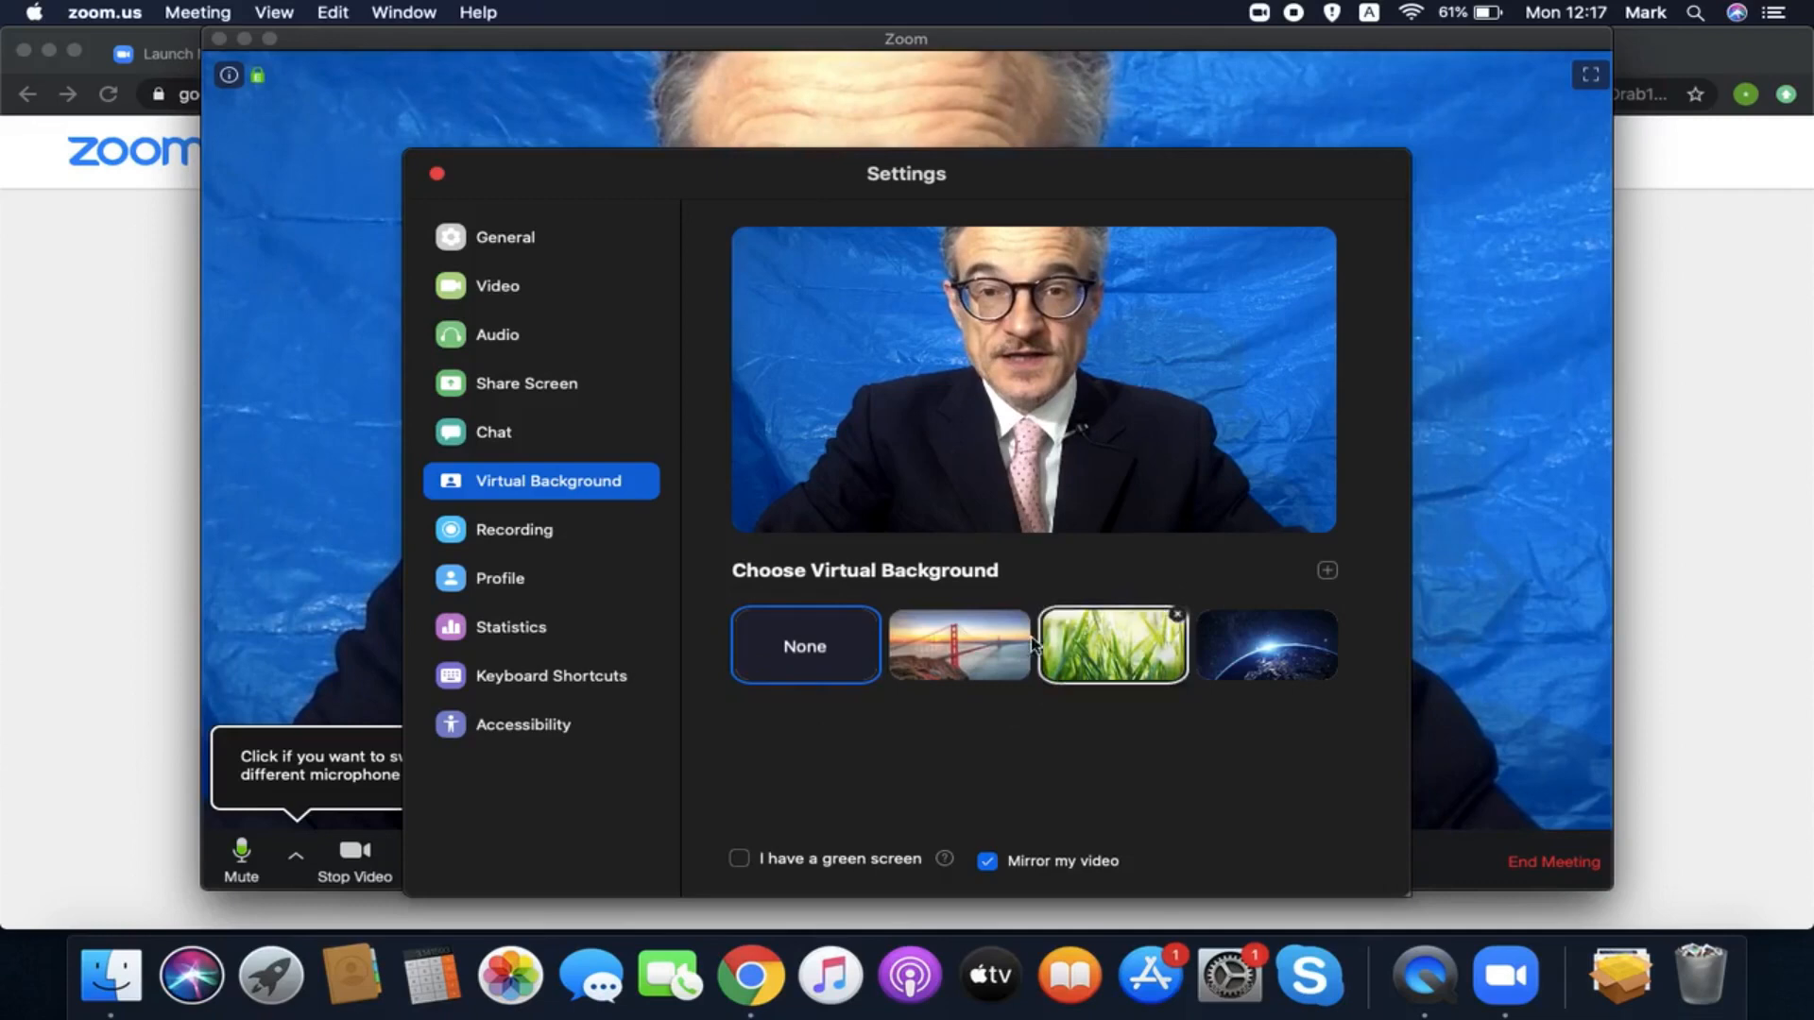
{"action": "left_click", "coordinate": [958, 644]}
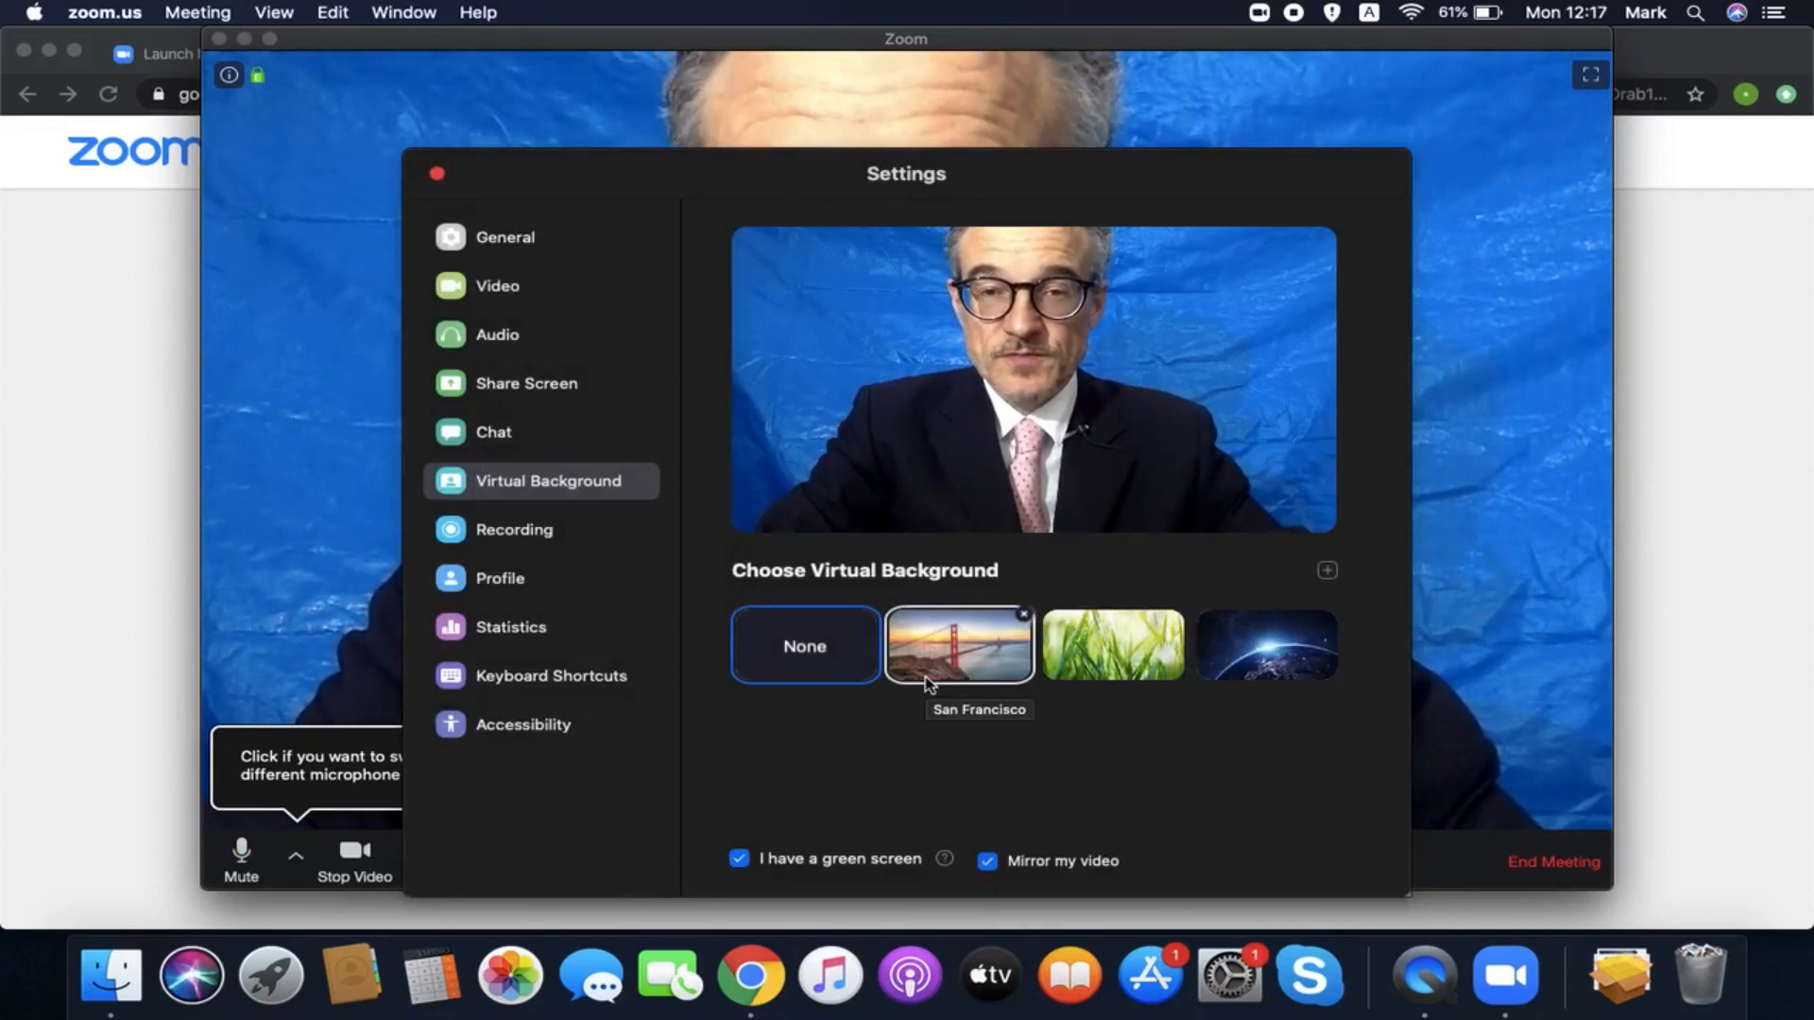
{"action": "left_click", "coordinate": [1111, 644]}
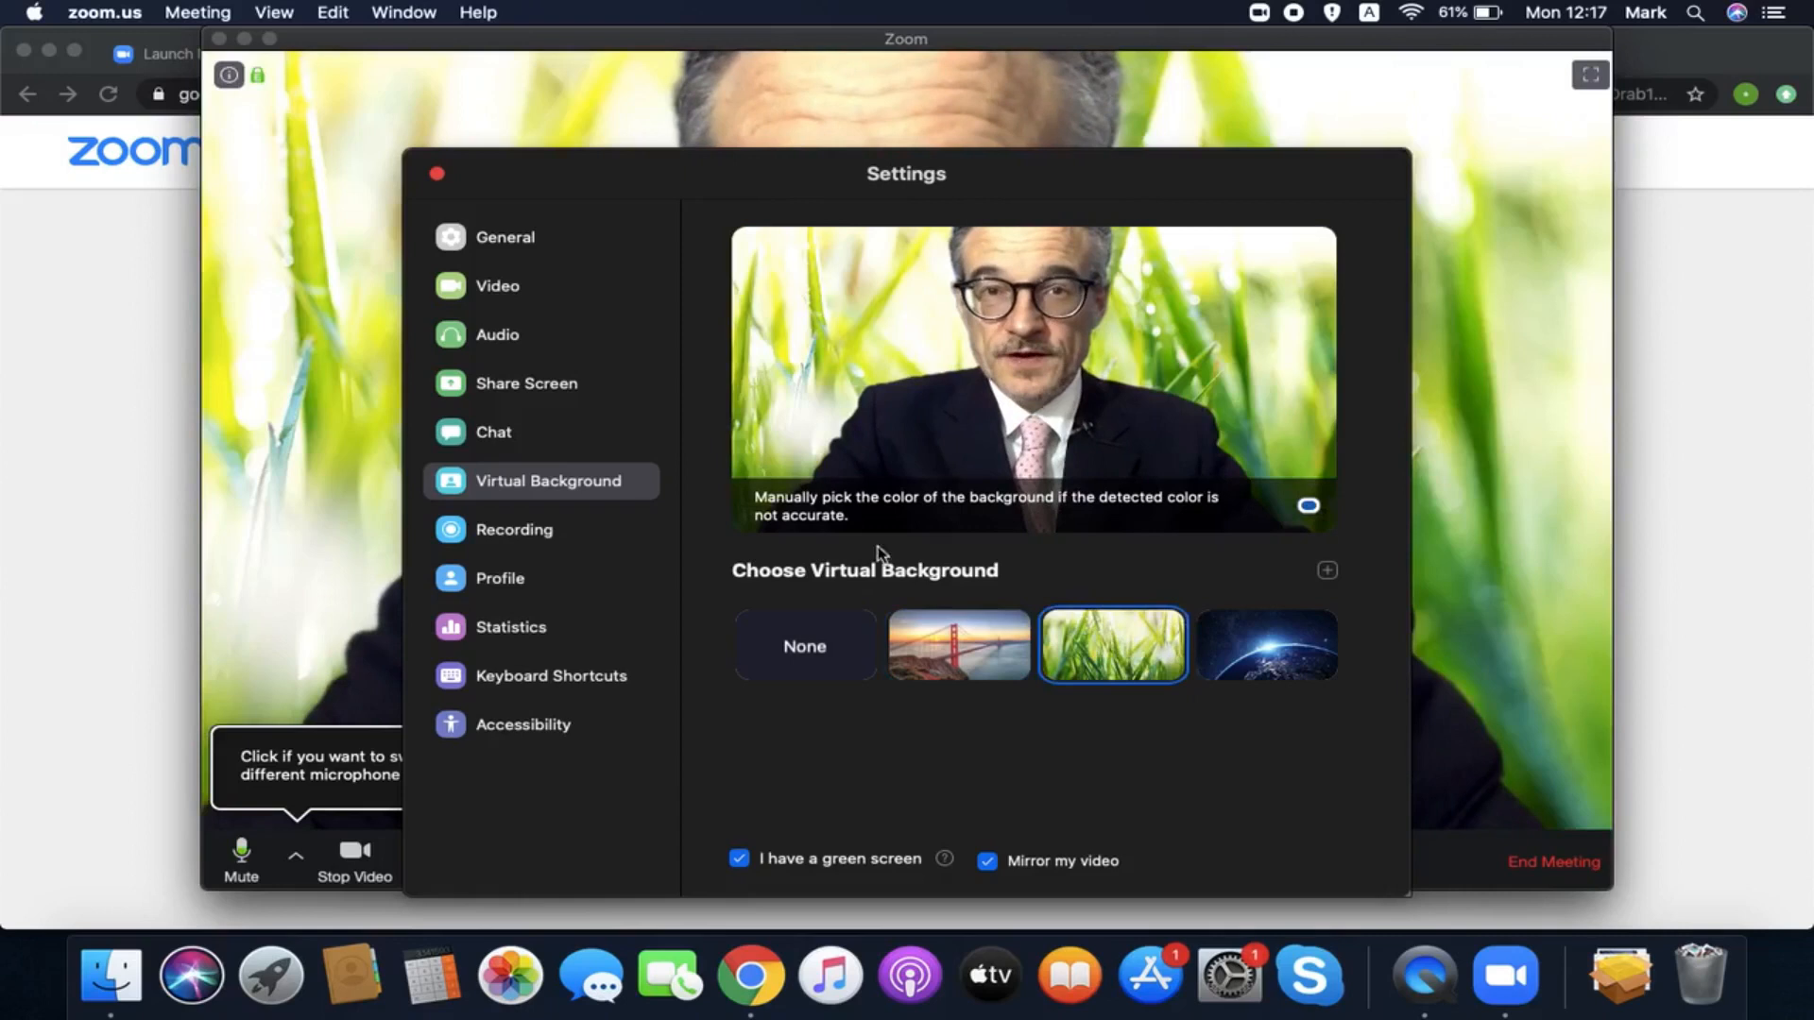
{"action": "left_click", "coordinate": [1266, 644]}
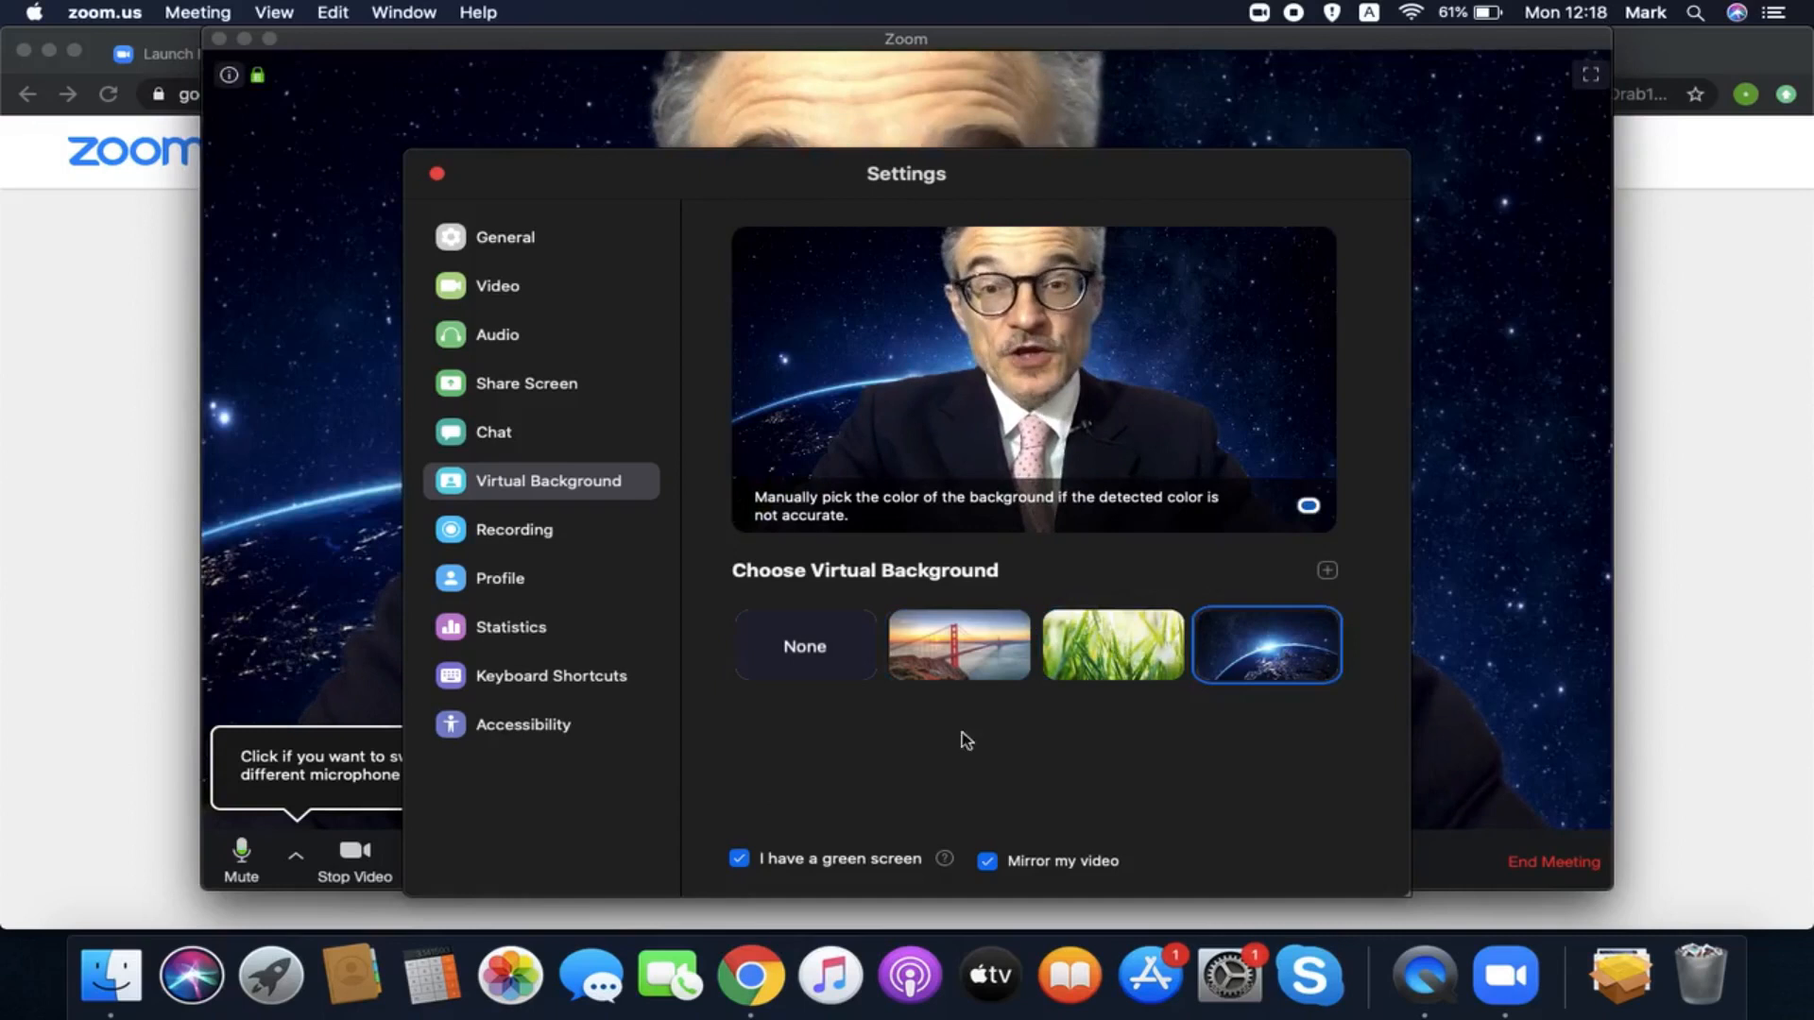
{"action": "left_click", "coordinate": [1326, 570]}
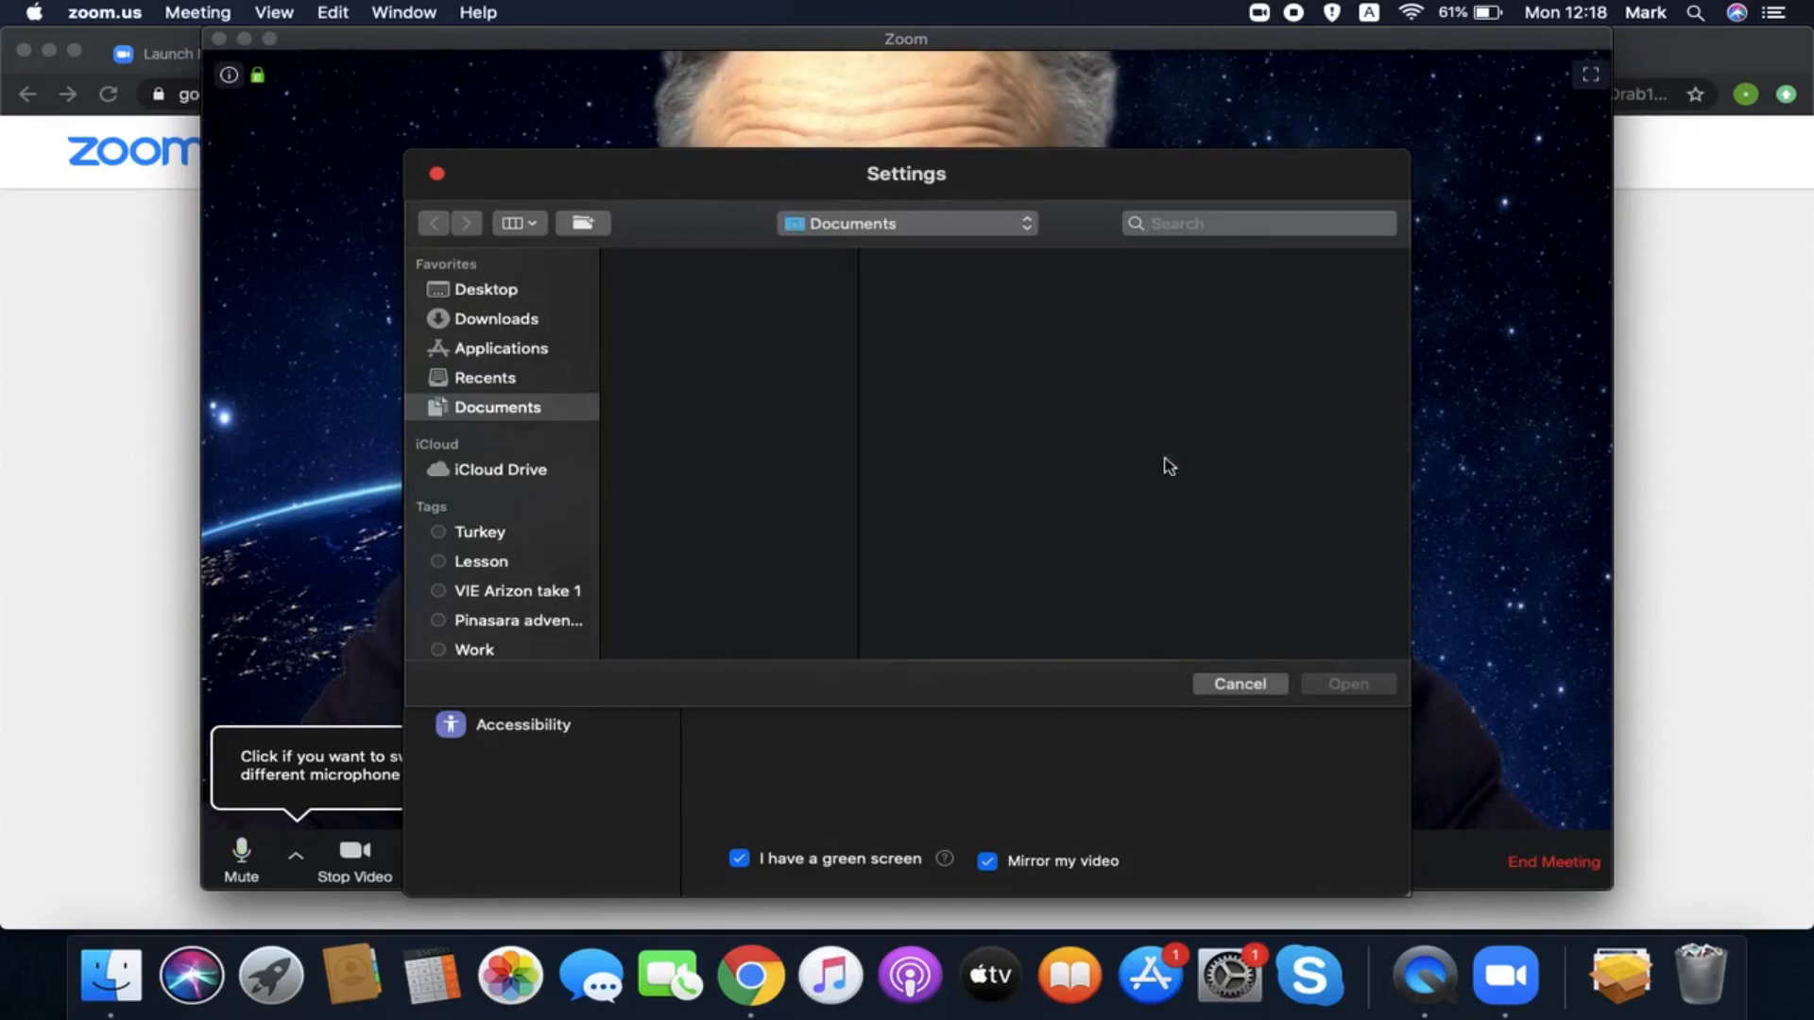